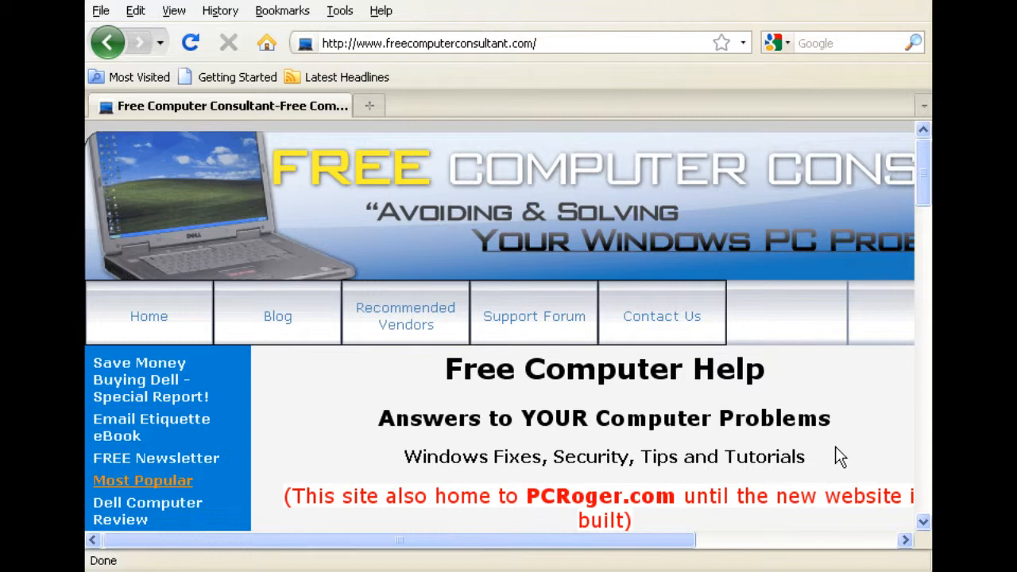
mouse_move(829, 416)
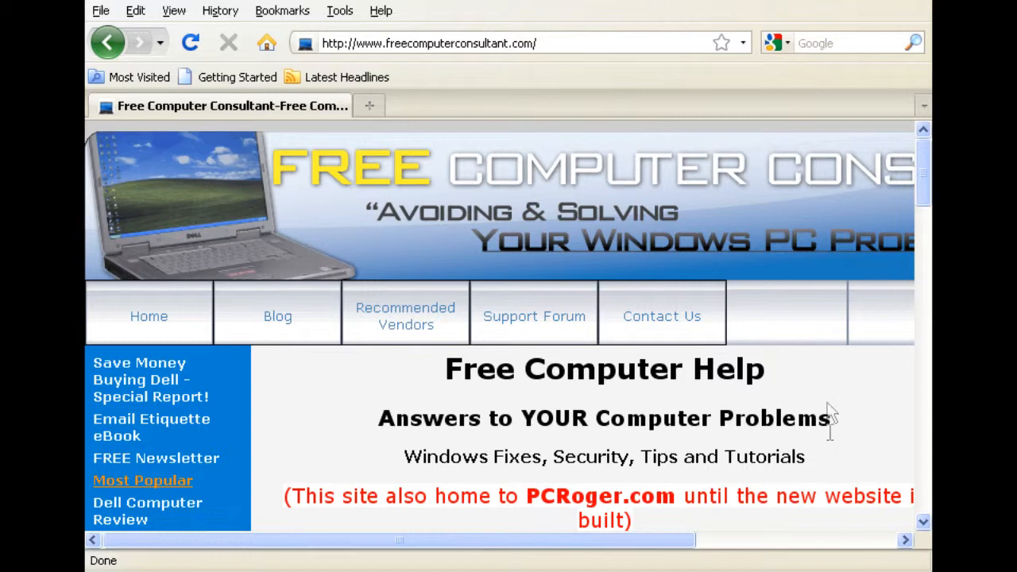
mouse_move(476, 190)
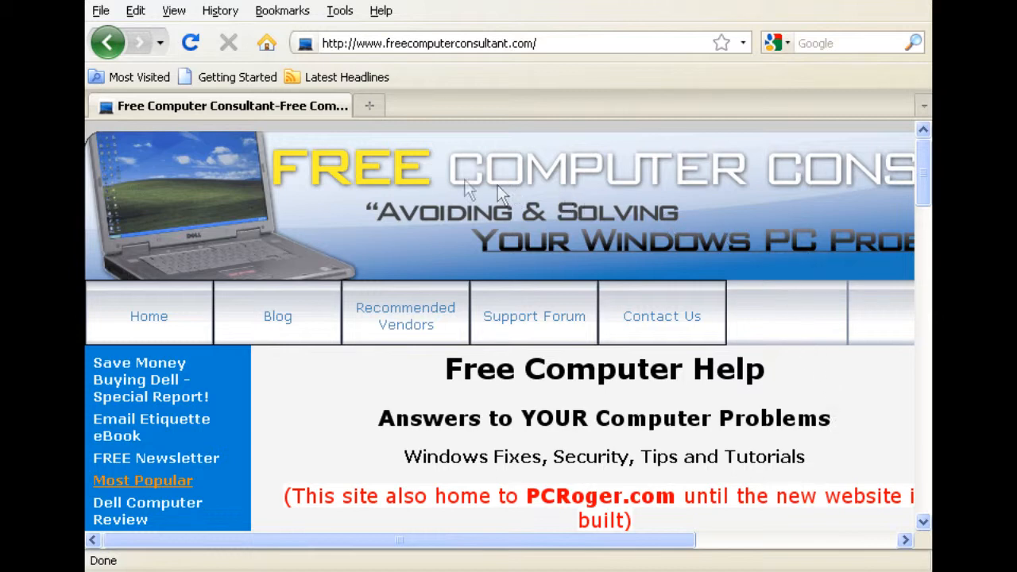
mouse_move(834, 412)
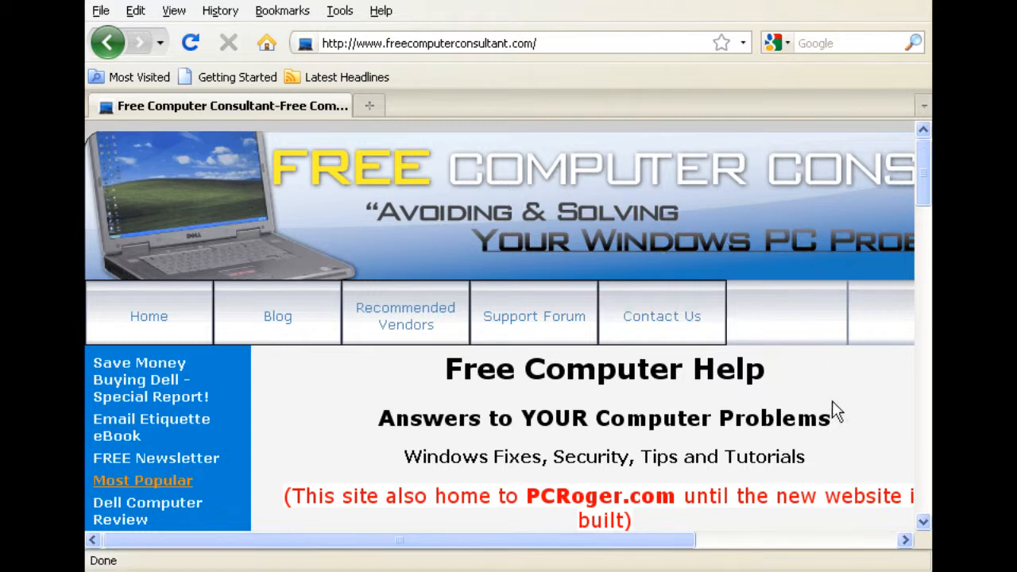
mouse_move(689, 493)
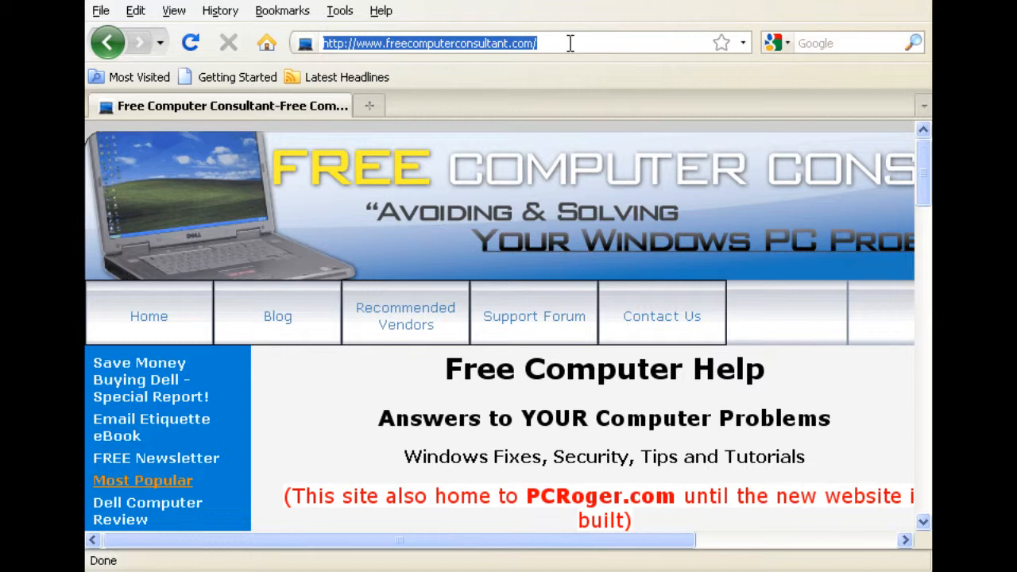
type("www")
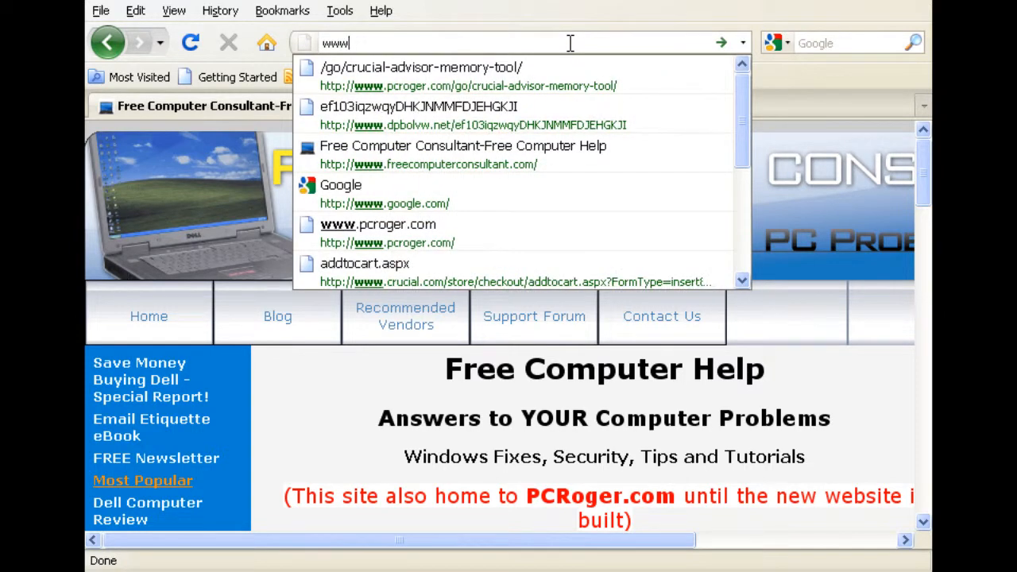
type("pcroger.com")
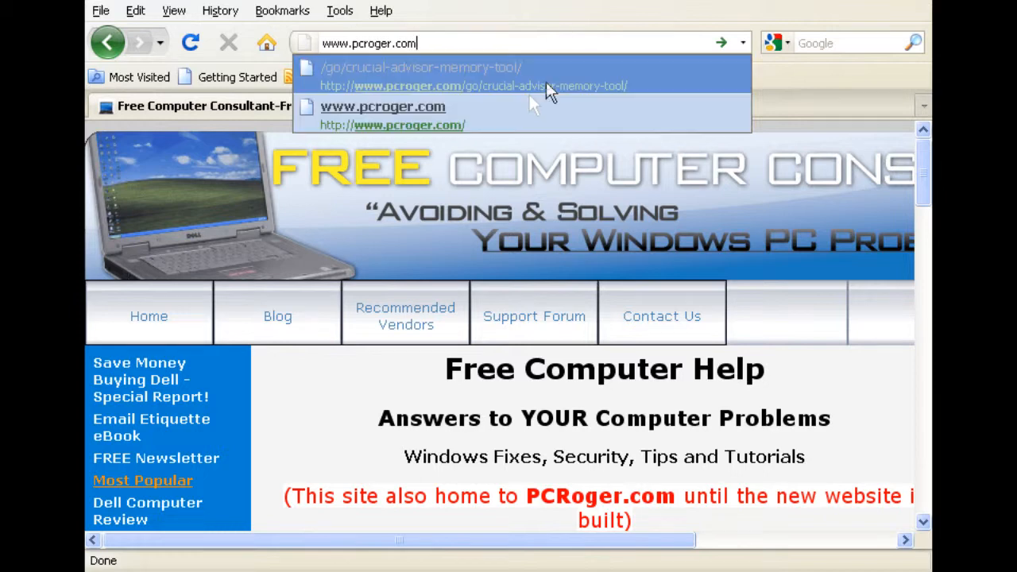
left_click(421, 72)
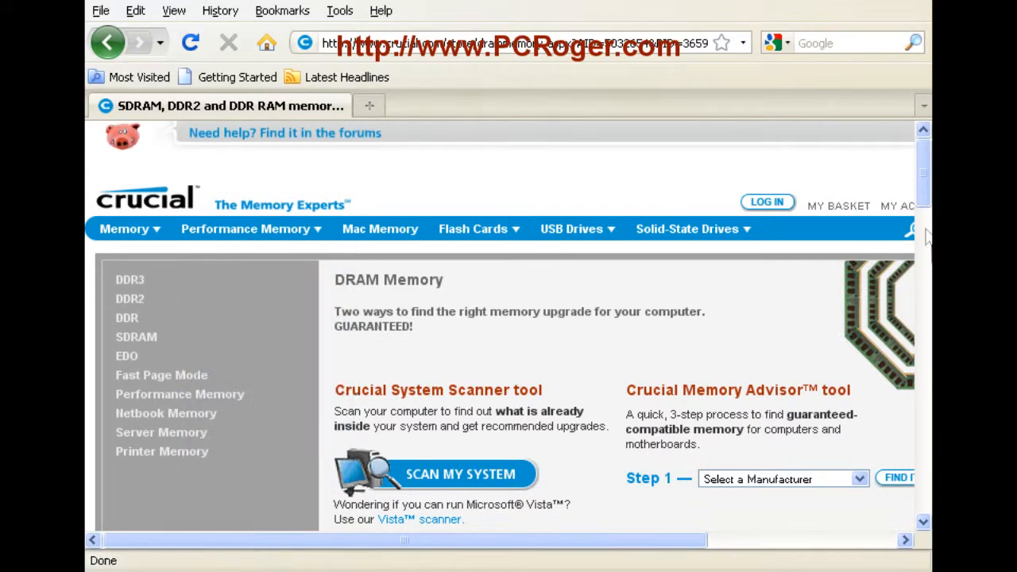
Reach the Crucial System Scanner page via the Scan My System button
scroll("down", 3)
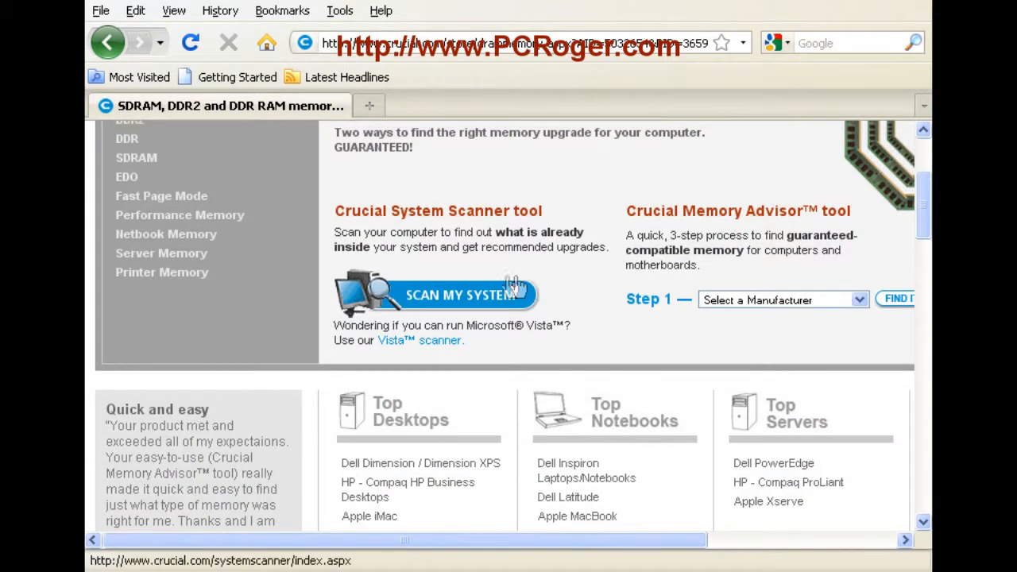
mouse_move(435, 305)
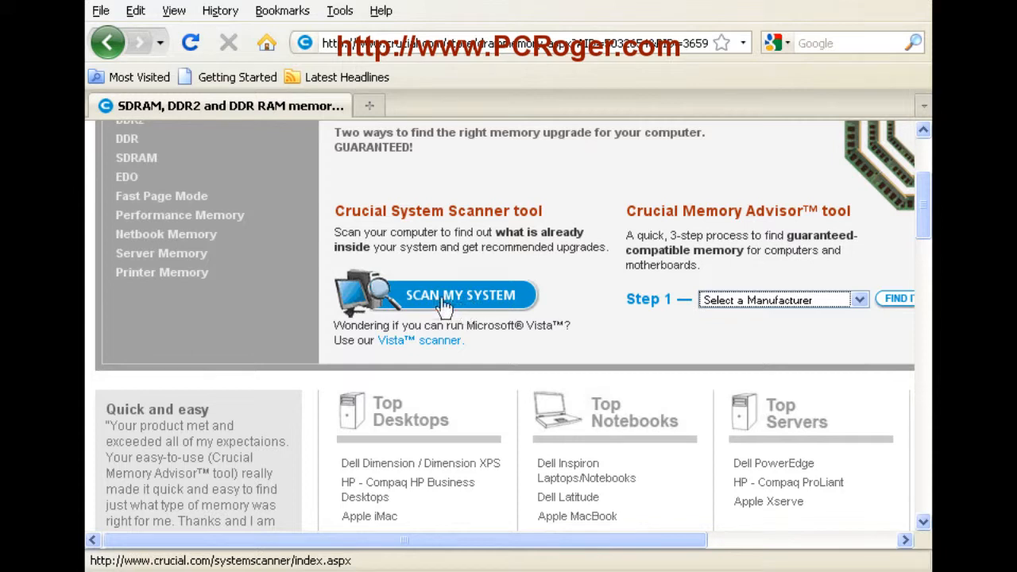
mouse_move(468, 305)
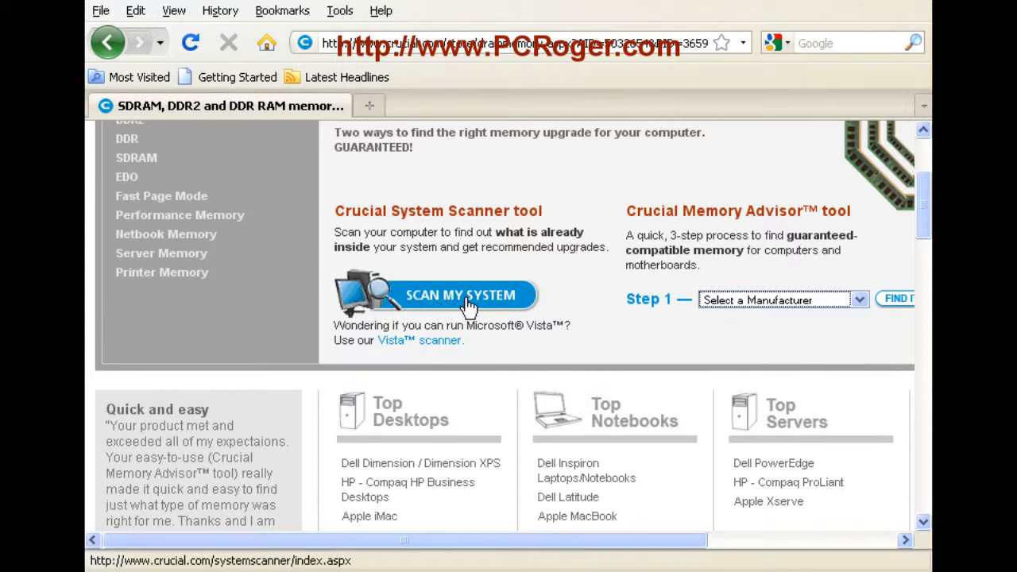
left_click(444, 294)
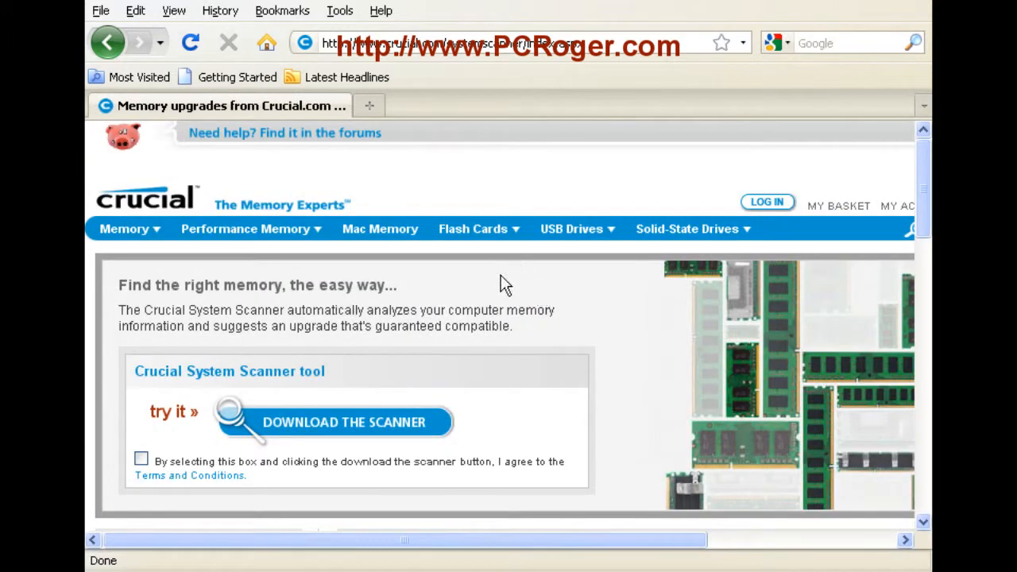
Accept the scanner terms and download CrucialScan.exe, saving it to the Desktop
left_click(140, 459)
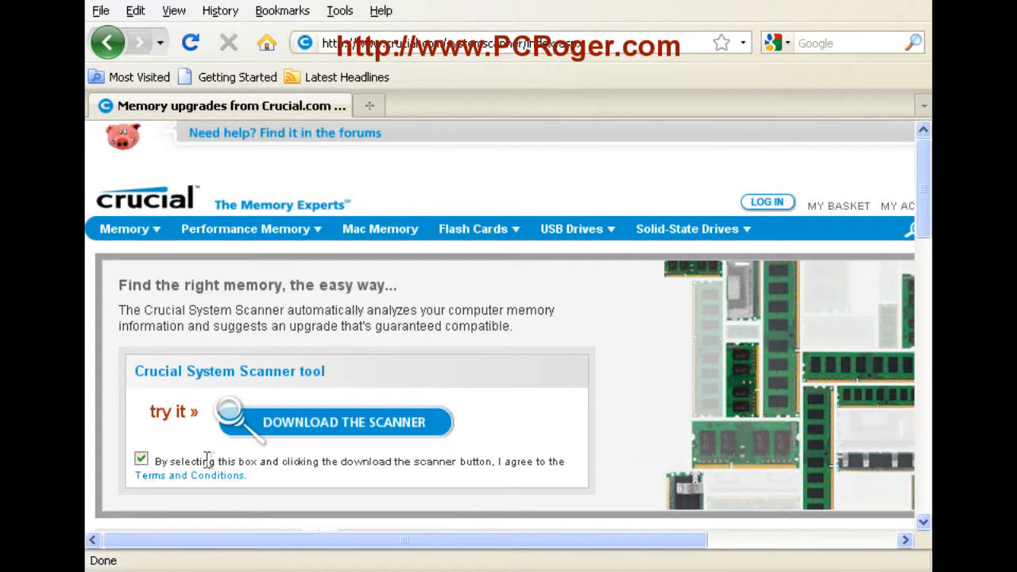
left_click(333, 422)
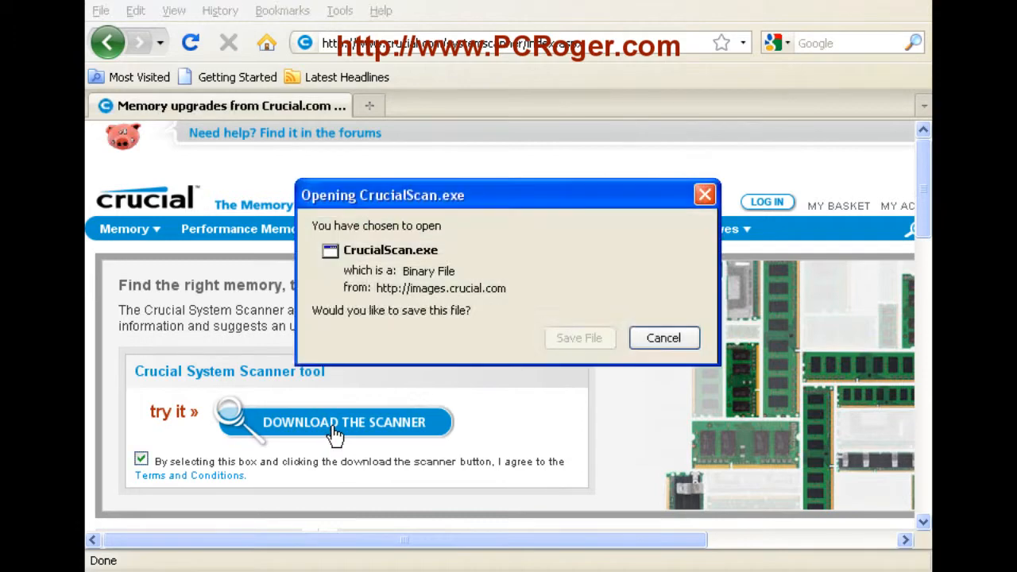
left_click(578, 337)
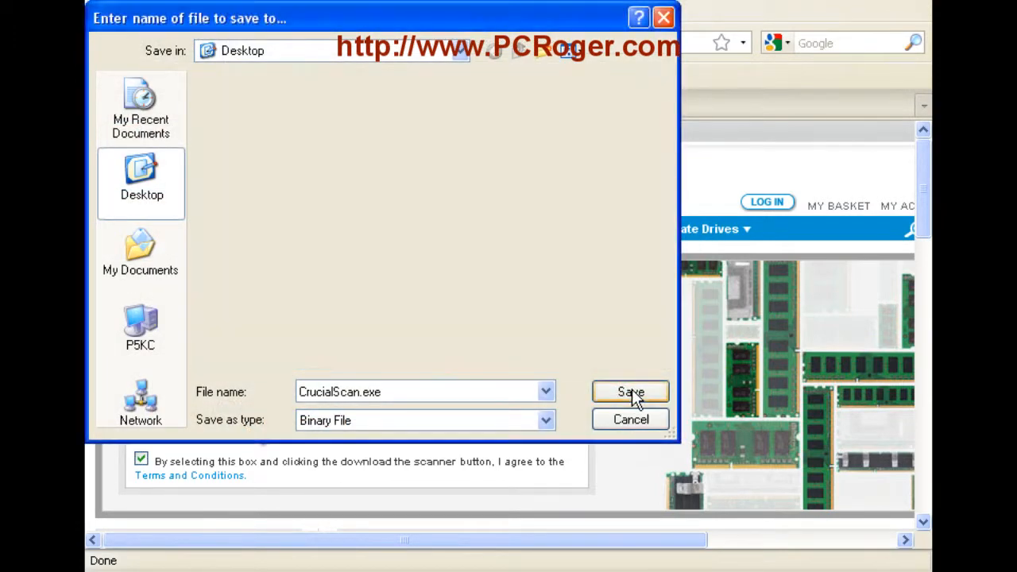
left_click(629, 391)
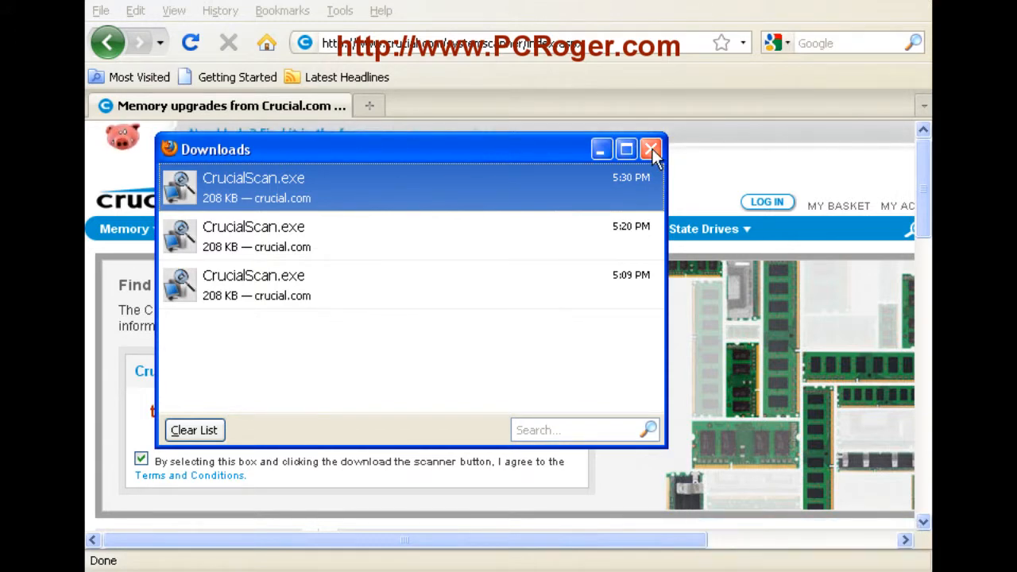
Launch CrucialScan.exe from Downloads, confirm running it, and close the Downloads list
double_click(252, 188)
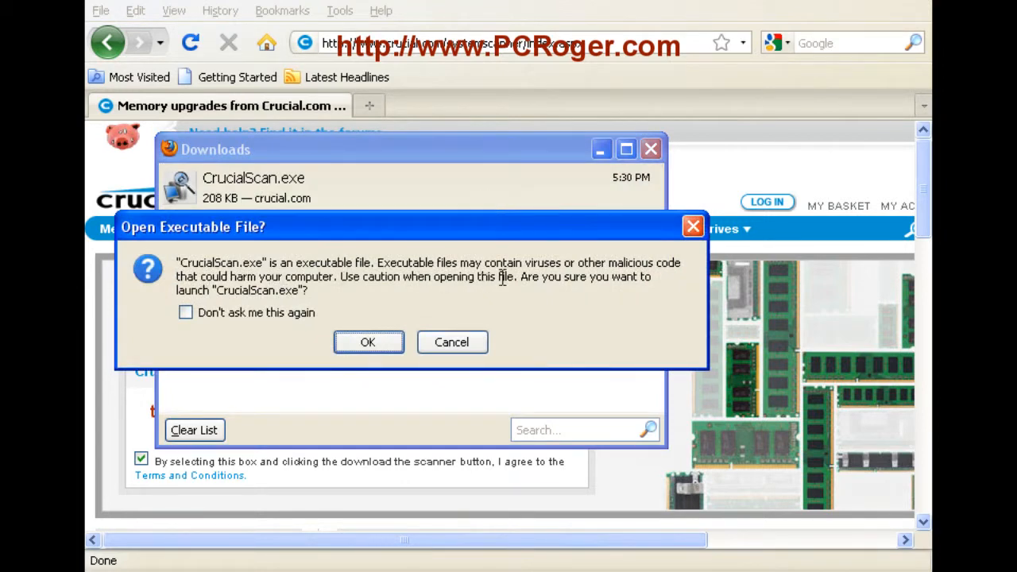
left_click(367, 342)
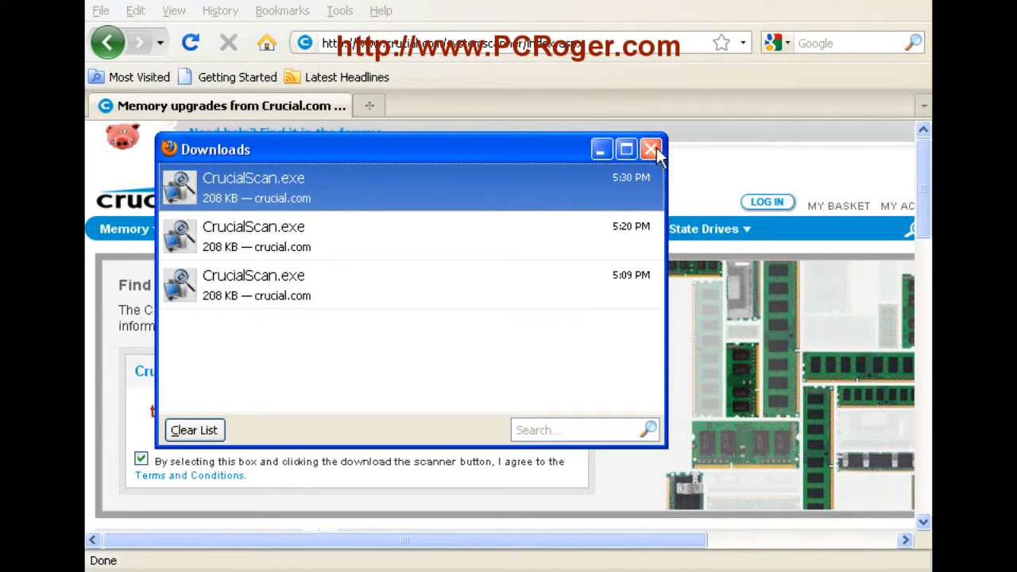
left_click(652, 149)
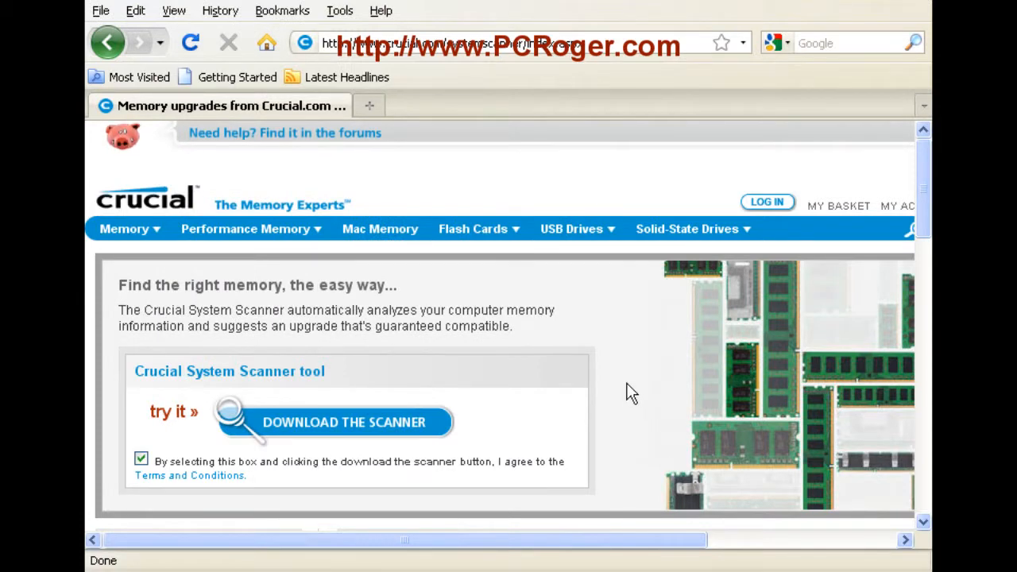
Run the scanner and review the ASUS P5KC results tab with its specifications
left_click(334, 423)
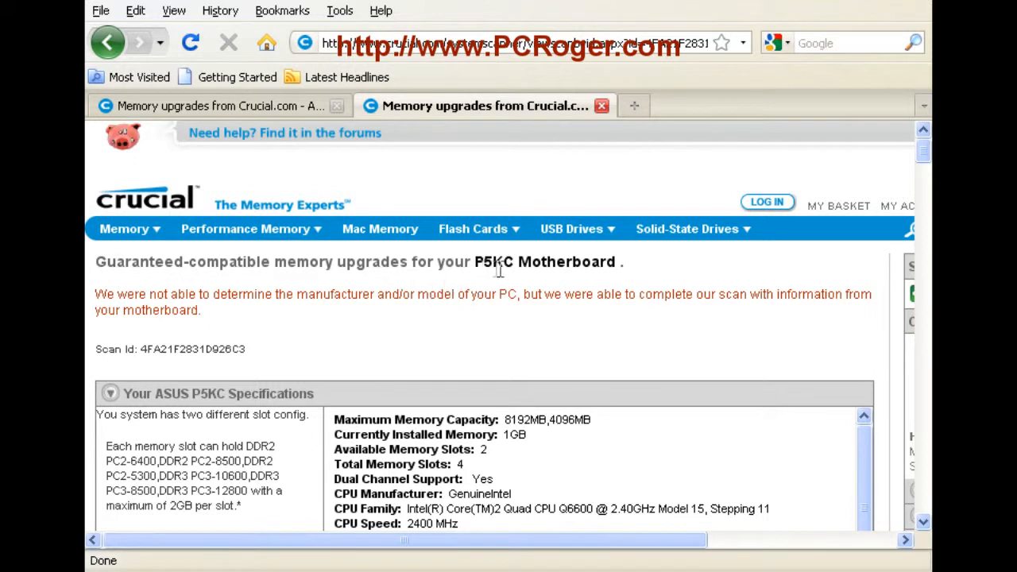
mouse_move(691, 273)
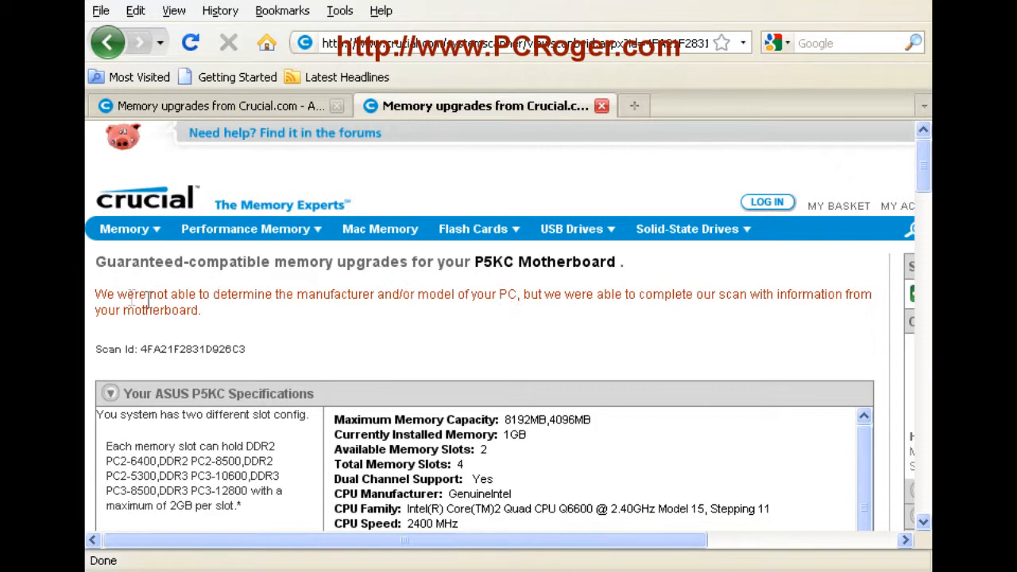
mouse_move(623, 293)
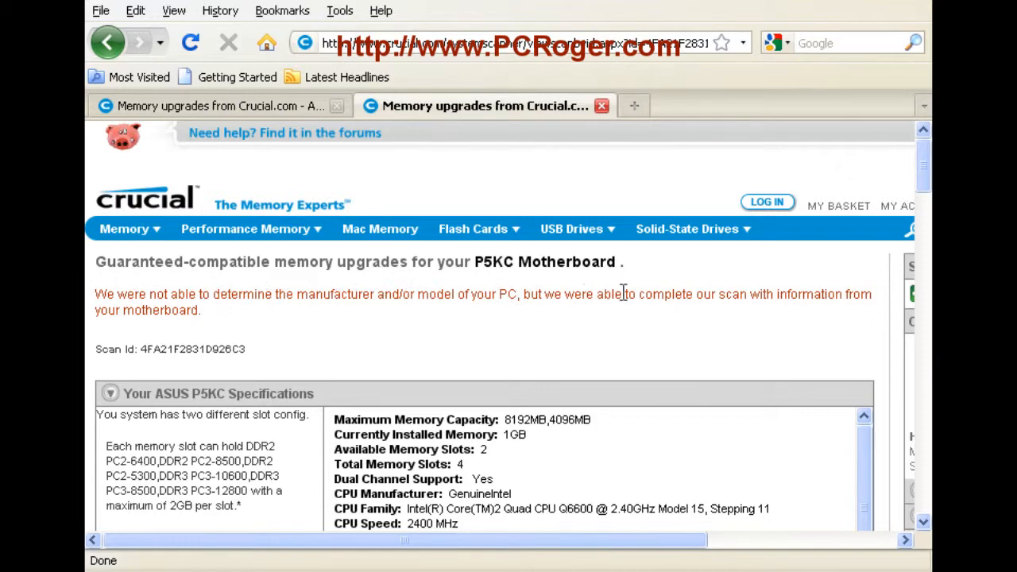
scroll("down", 3)
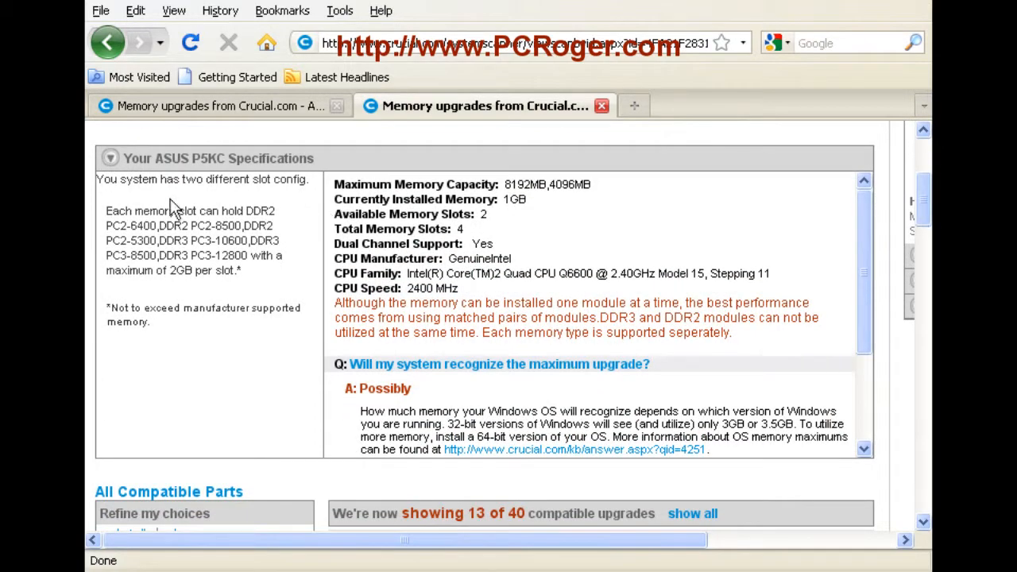
mouse_move(283, 185)
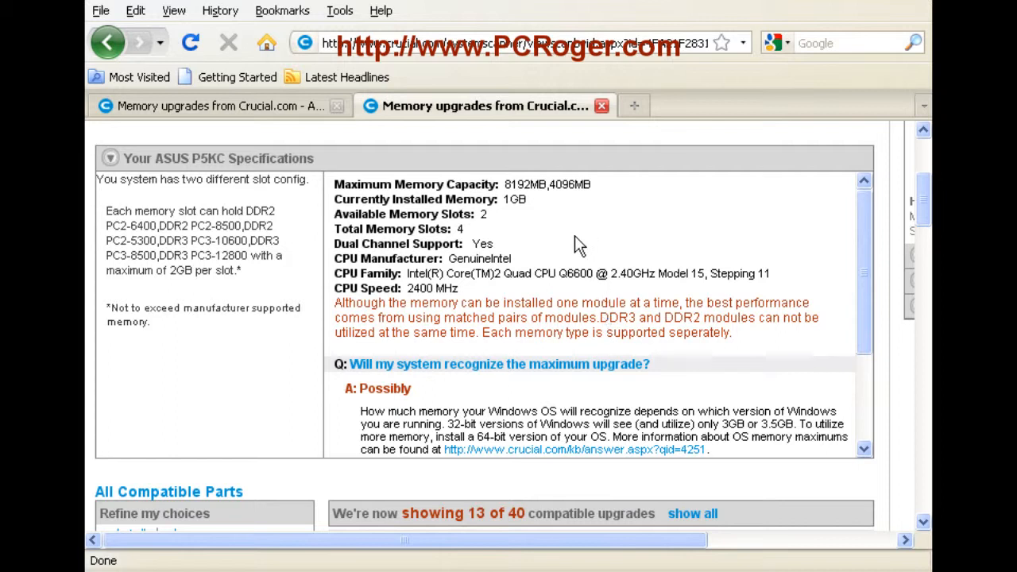
mouse_move(559, 231)
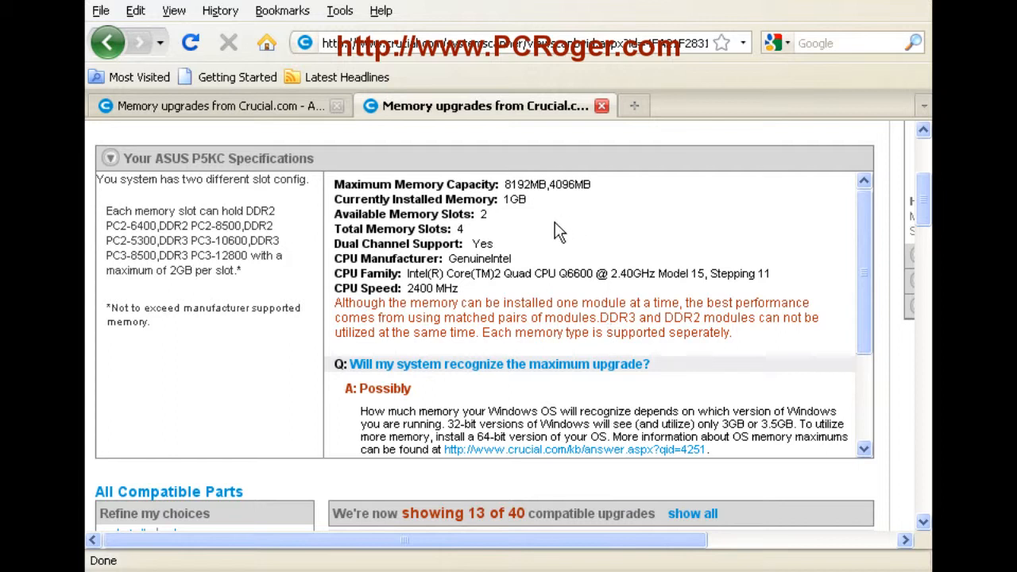
mouse_move(587, 184)
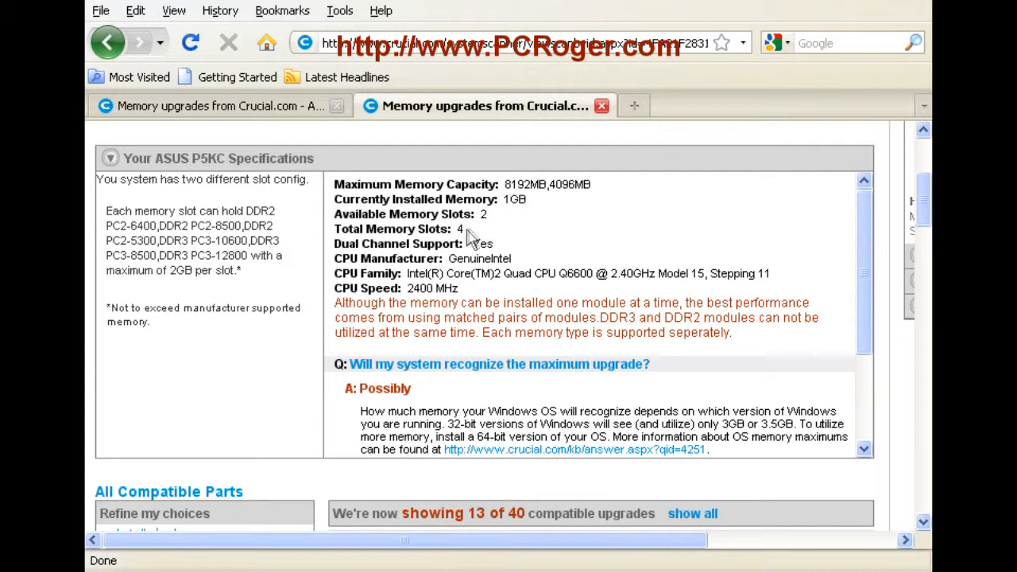
mouse_move(562, 262)
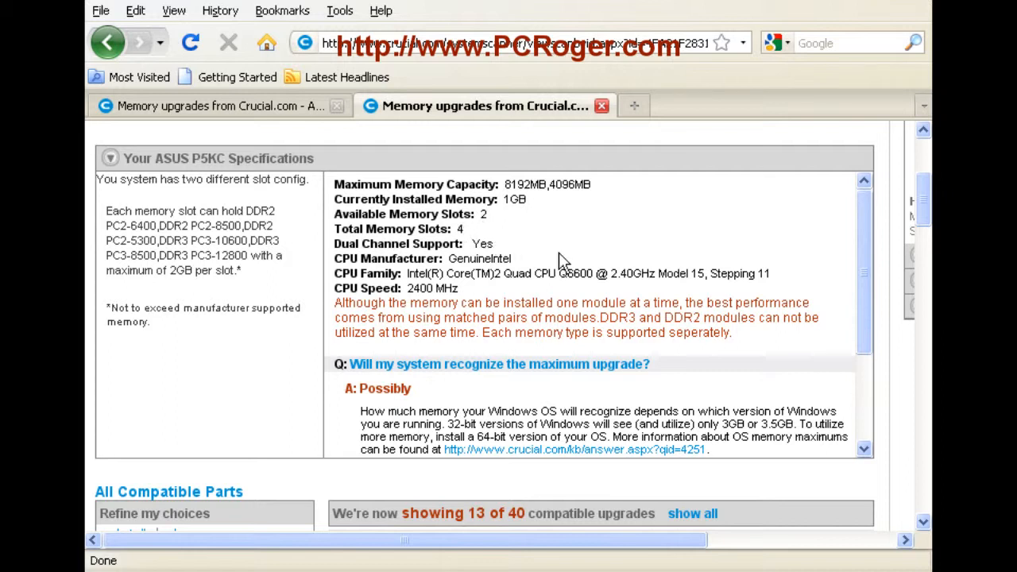
mouse_move(505, 257)
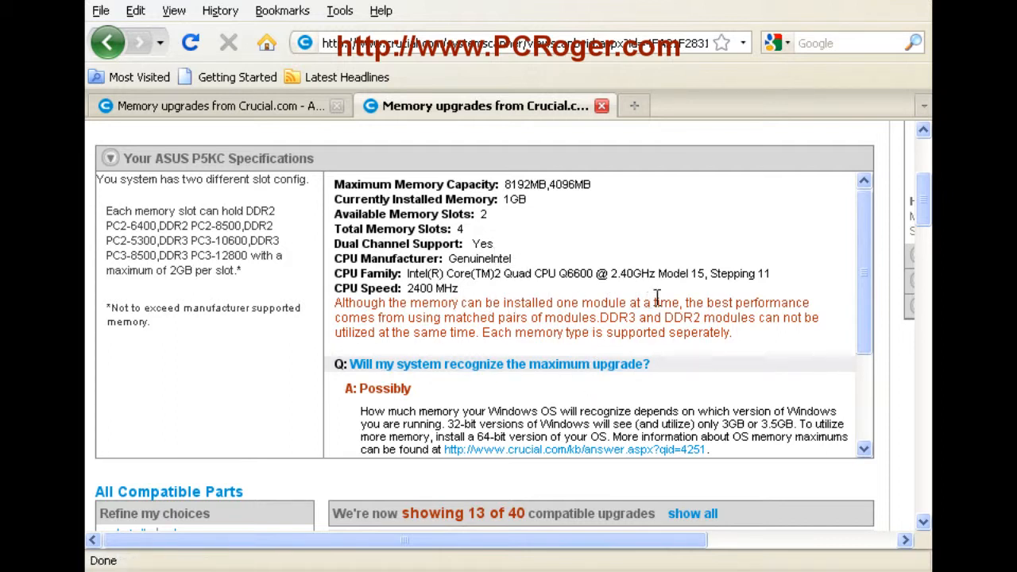
mouse_move(620, 292)
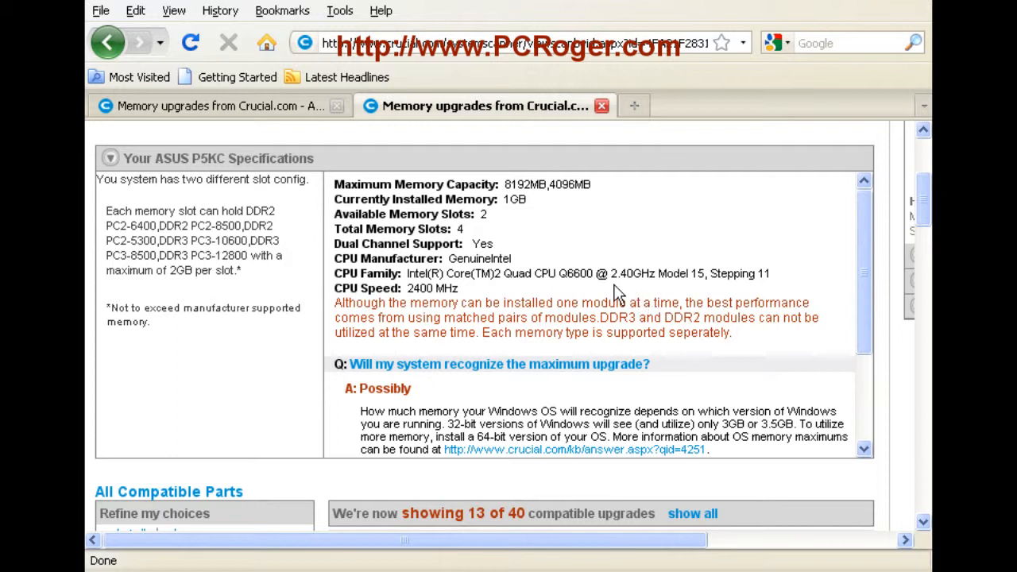
mouse_move(556, 236)
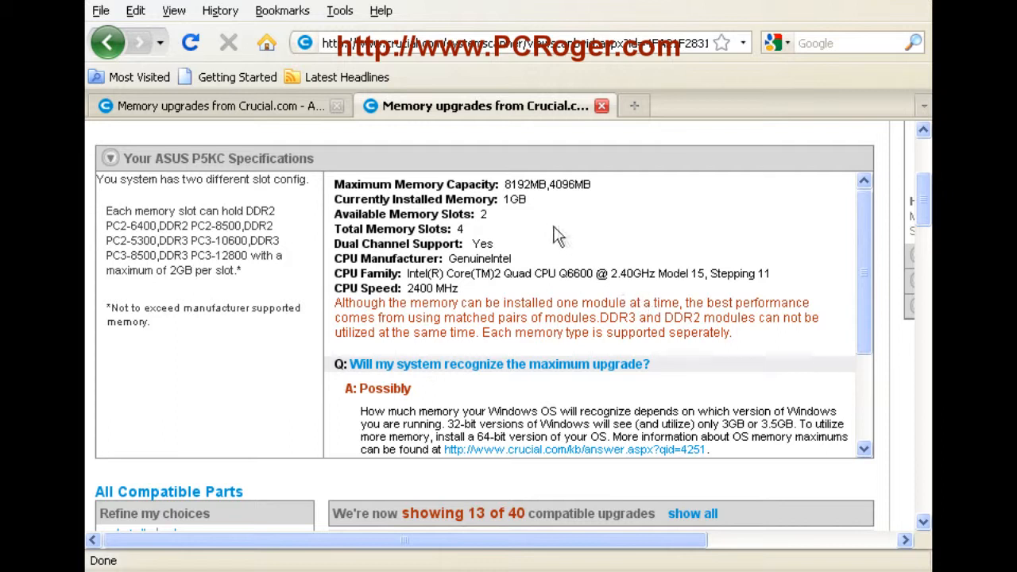
mouse_move(547, 235)
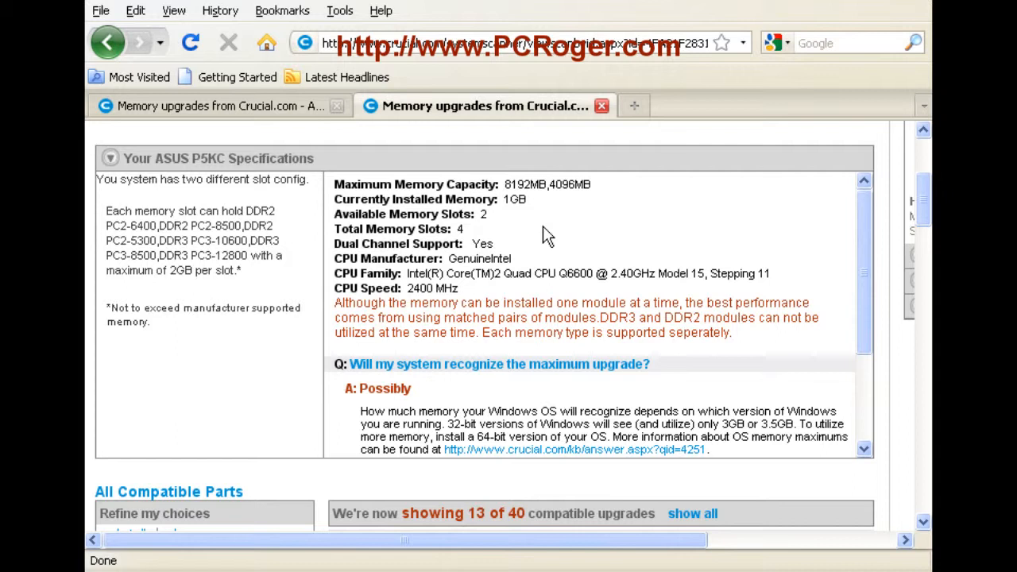
mouse_move(753, 264)
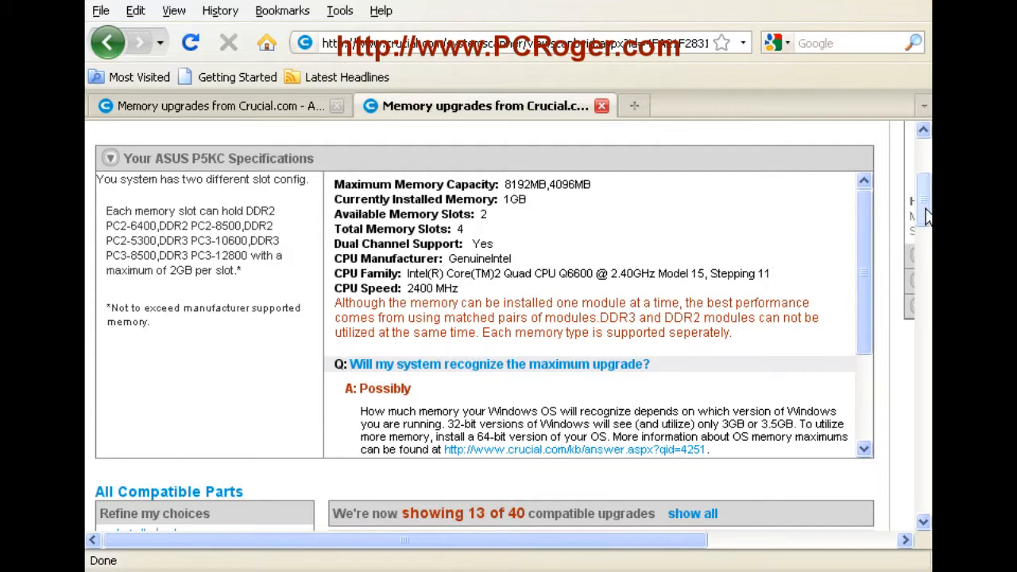
Scroll past the ASUS P5KC specifications to the All Compatible Parts list
scroll("down", 3)
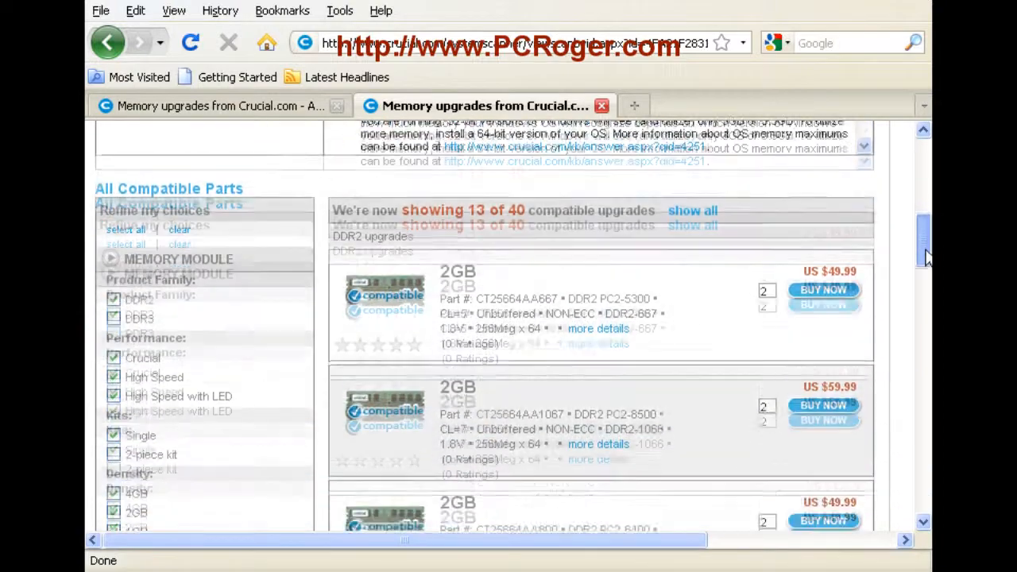
scroll("down", 3)
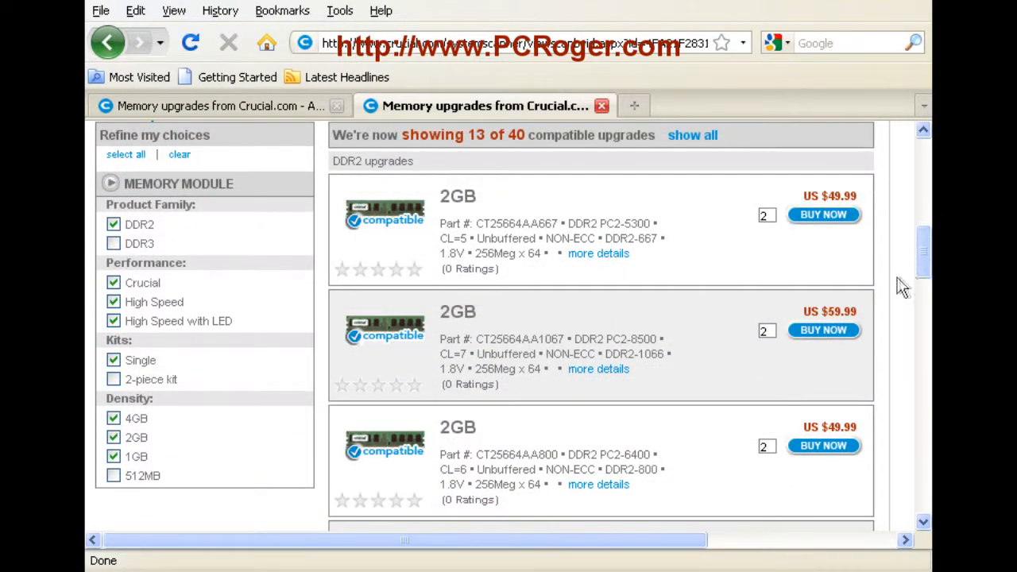
mouse_move(899, 286)
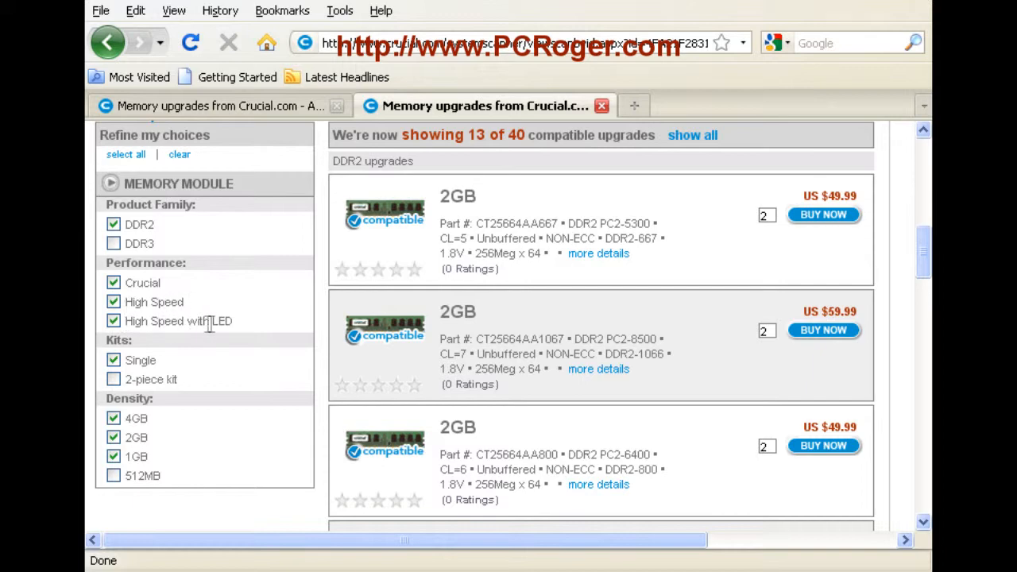
mouse_move(239, 333)
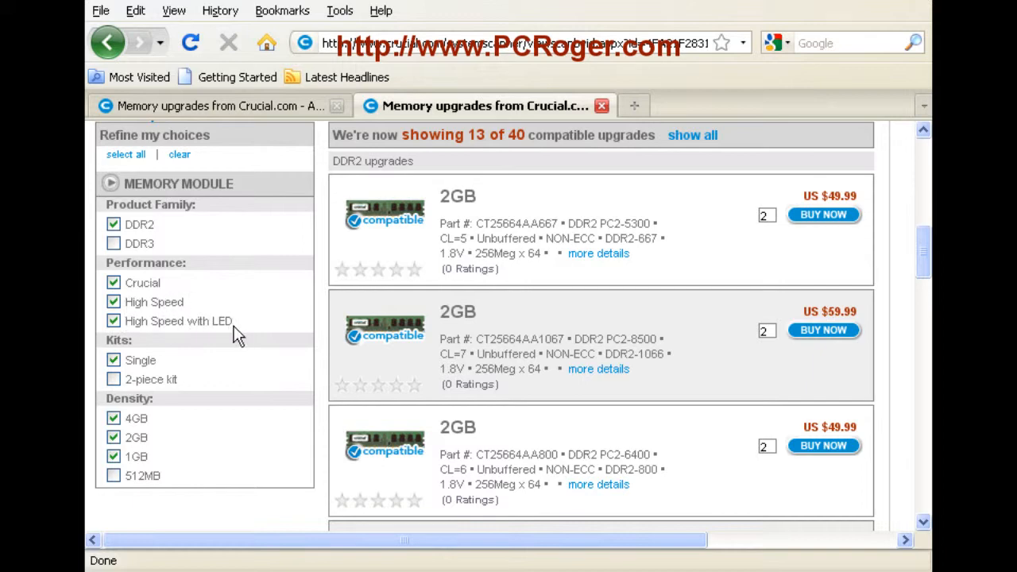
mouse_move(162, 329)
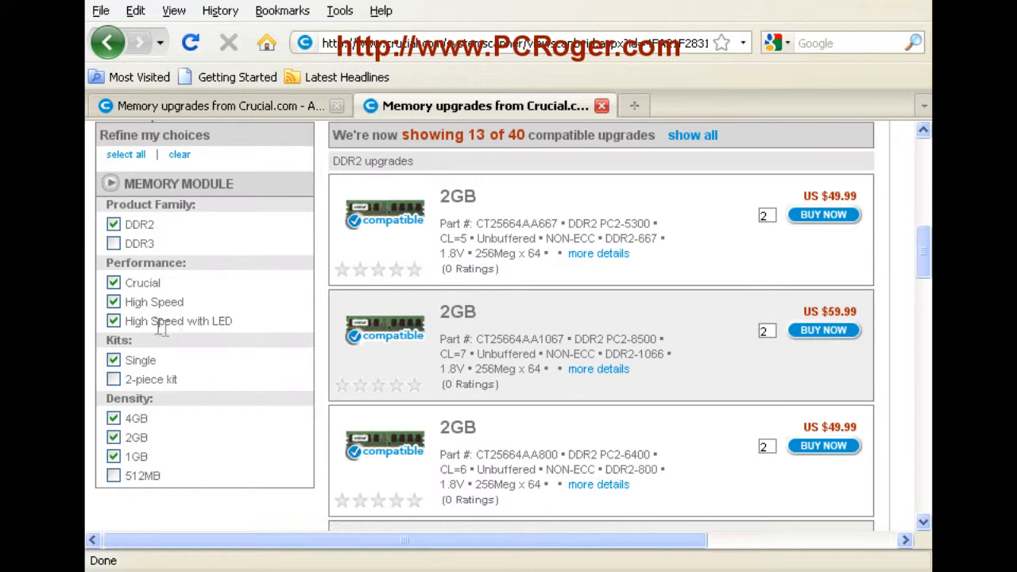
Filter to 2-piece kits without LED, Single or 1GB options, leaving 9 of 40 results
left_click(113, 321)
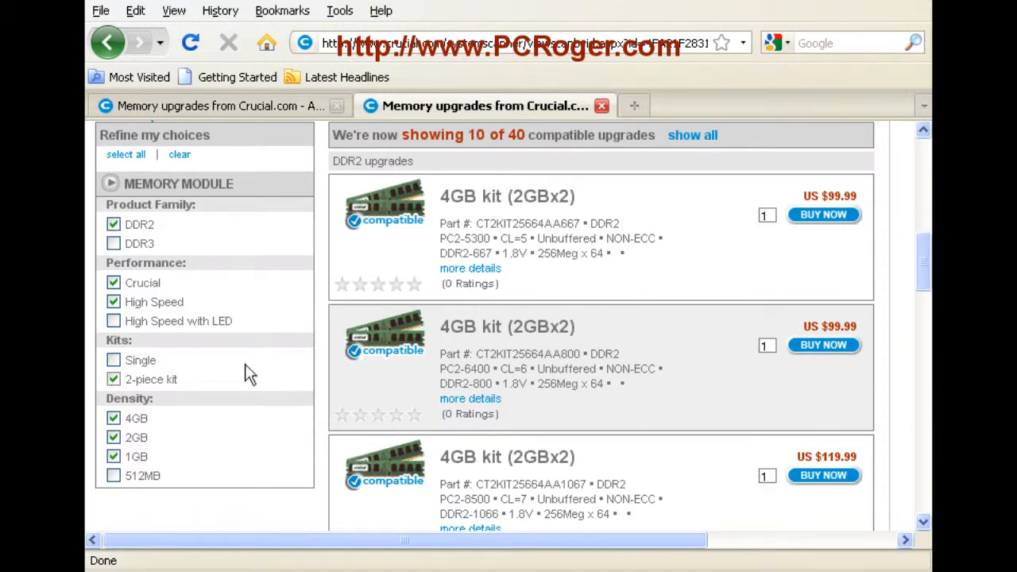
left_click(113, 456)
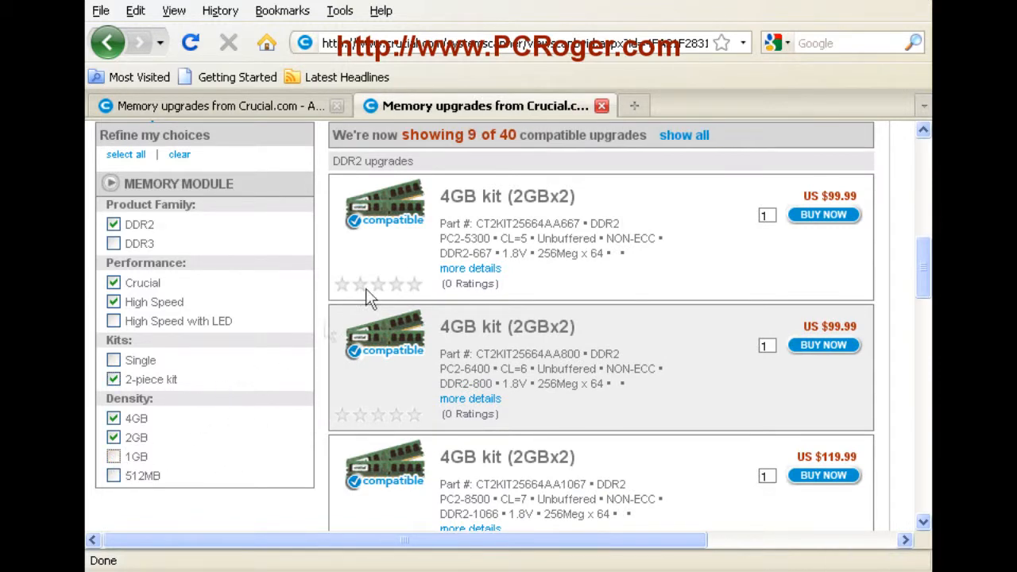
scroll("down", 3)
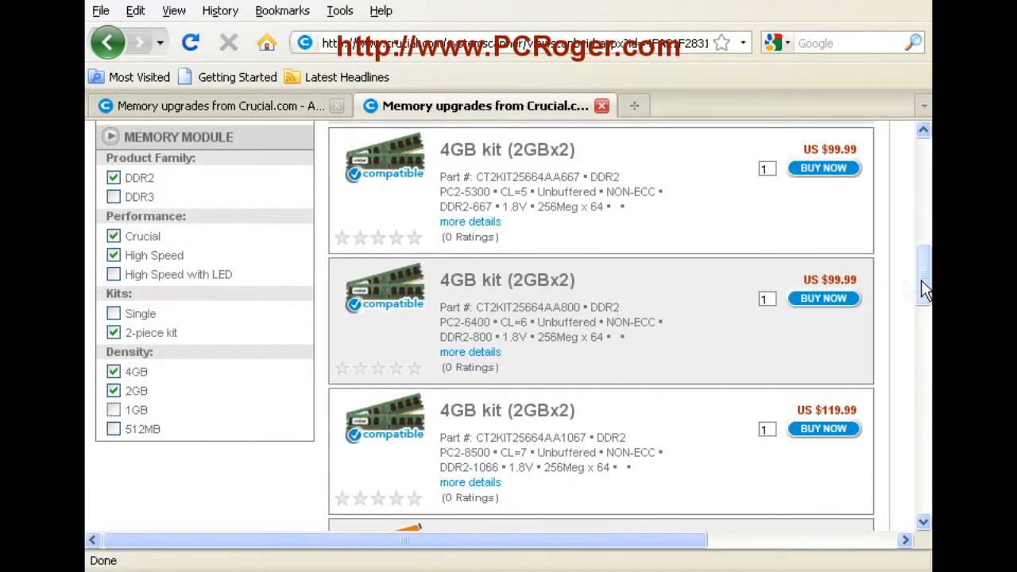
scroll("down", 3)
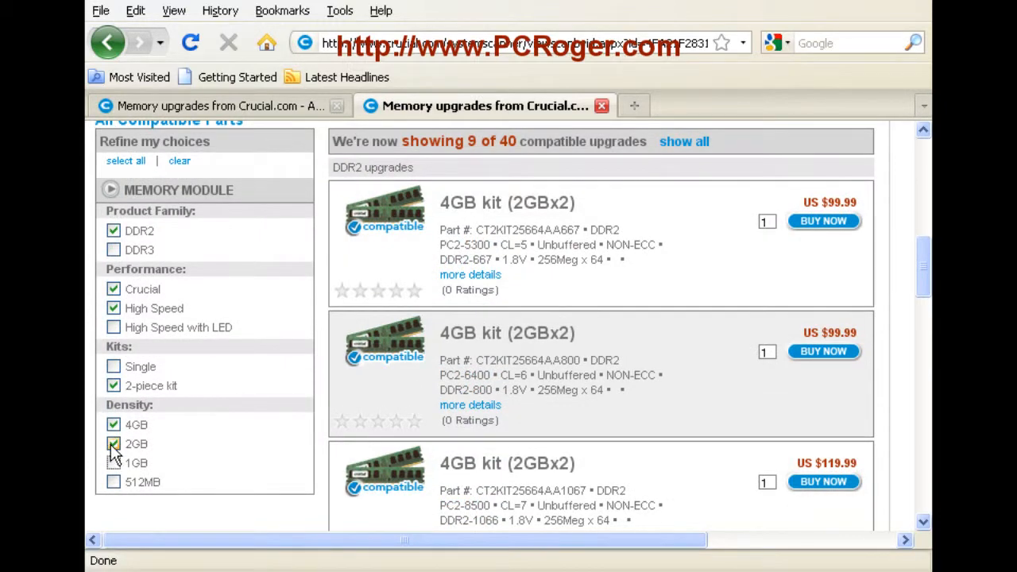
left_click(113, 443)
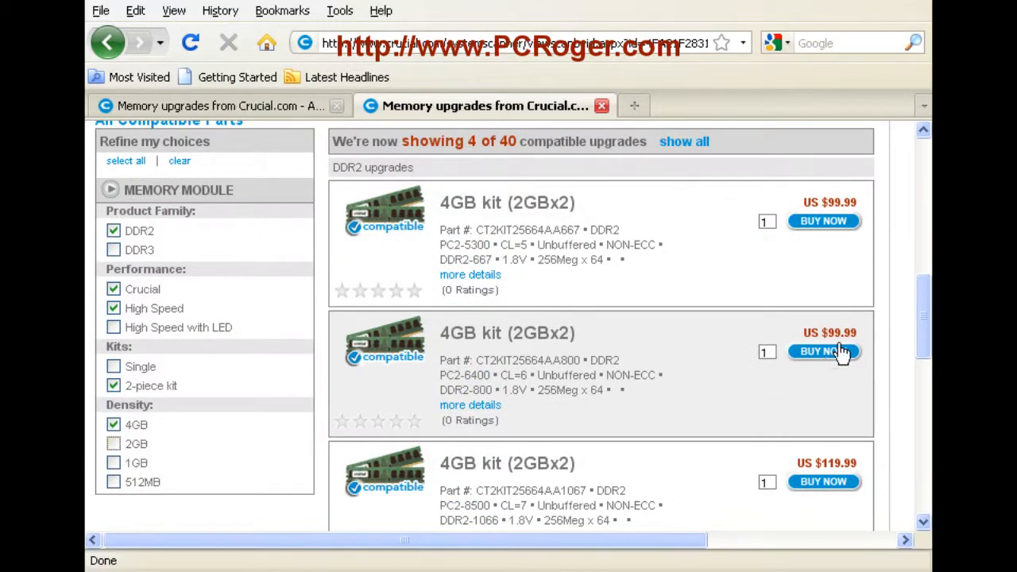
mouse_move(753, 289)
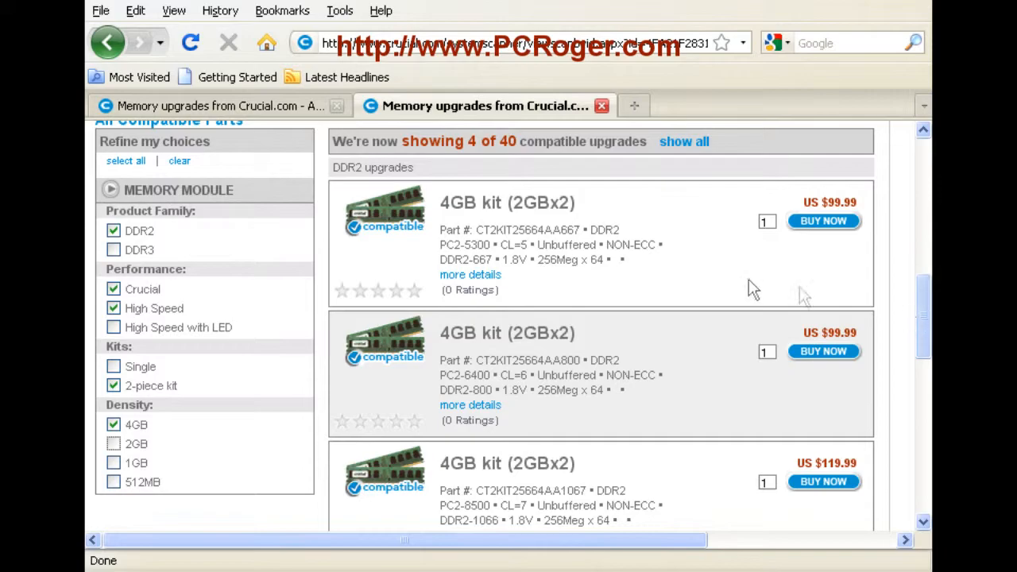
scroll("down", 3)
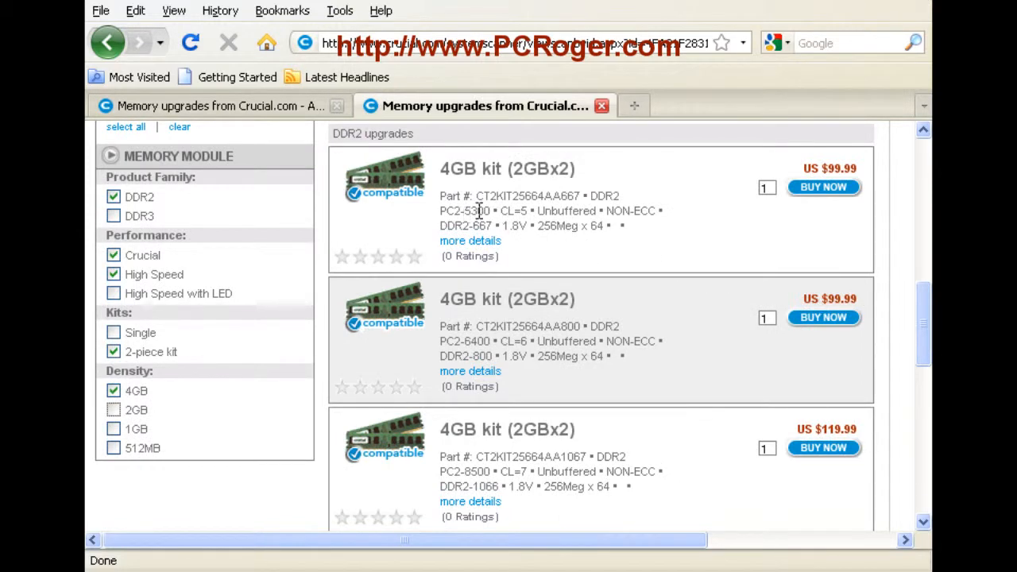
mouse_move(516, 219)
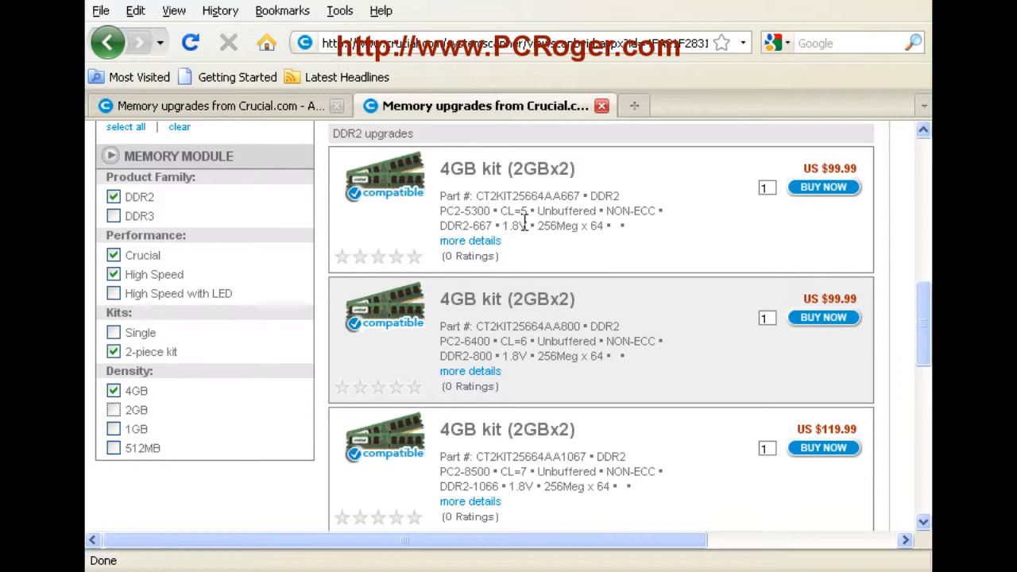
mouse_move(528, 221)
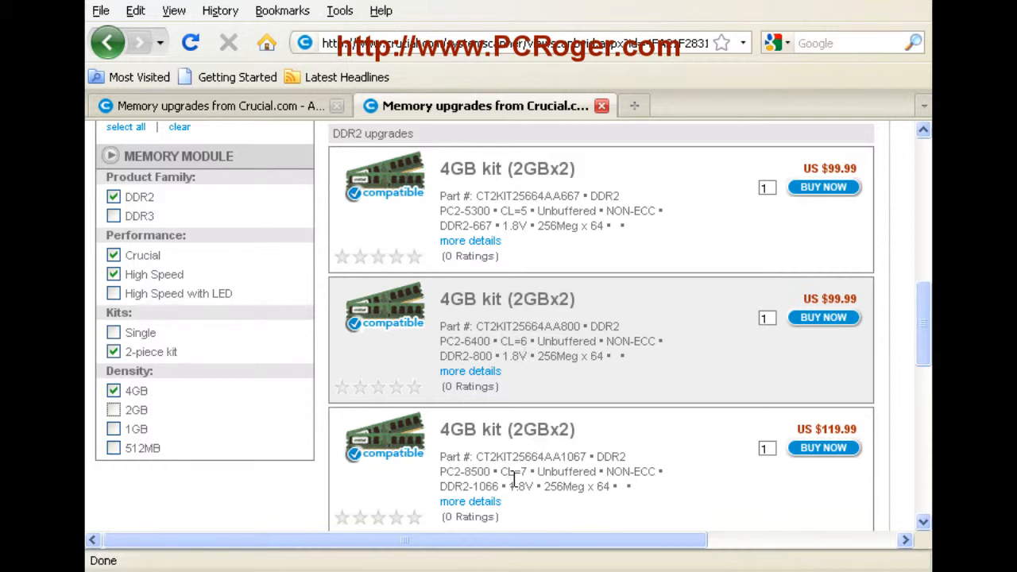
mouse_move(591, 300)
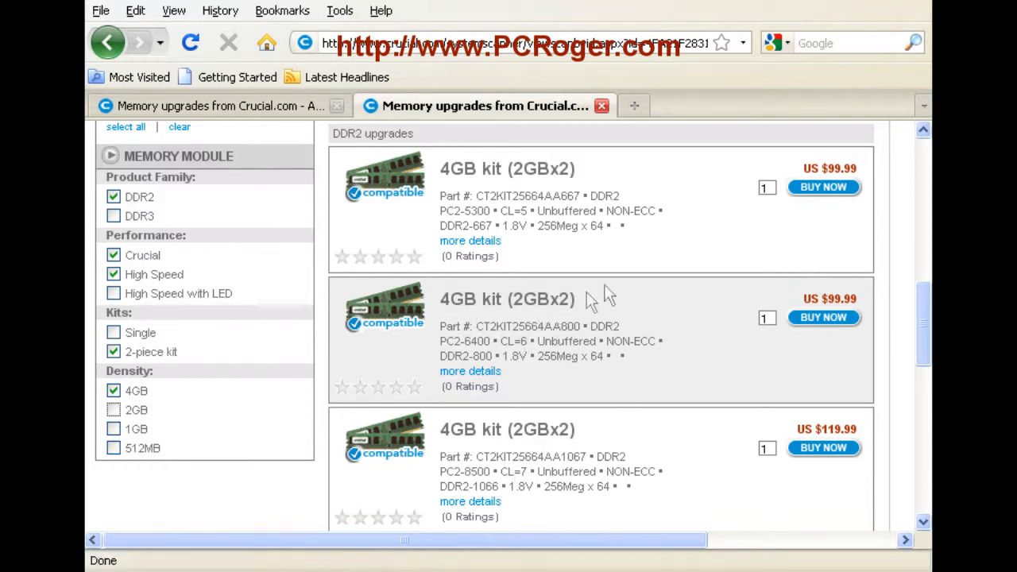
mouse_move(664, 266)
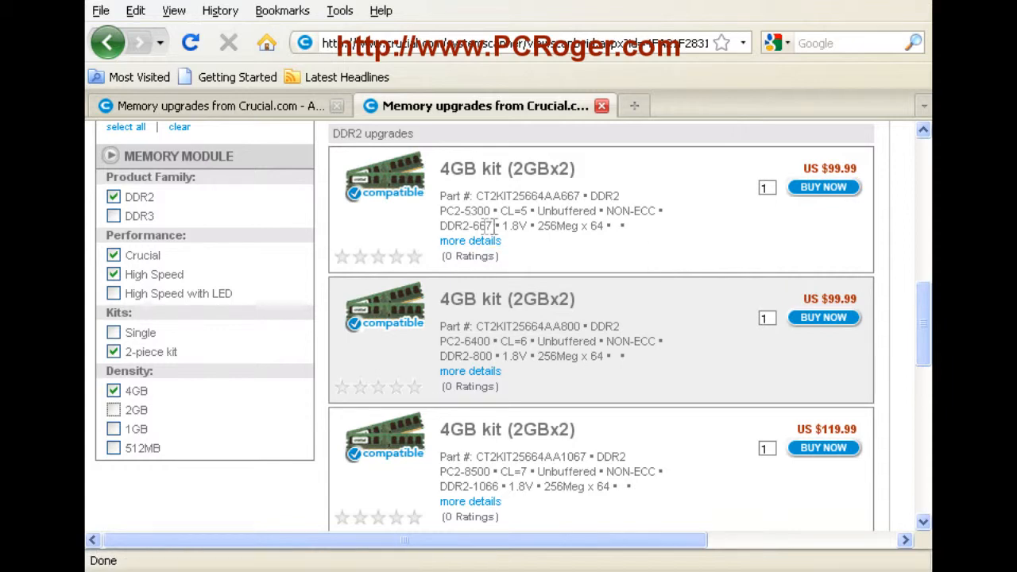
scroll("down", 3)
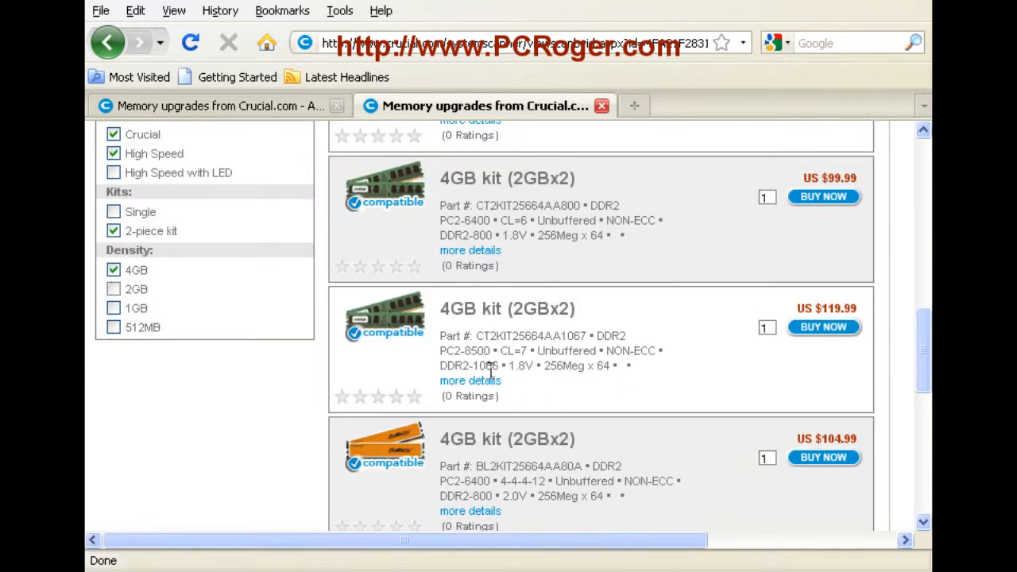
scroll("down", 3)
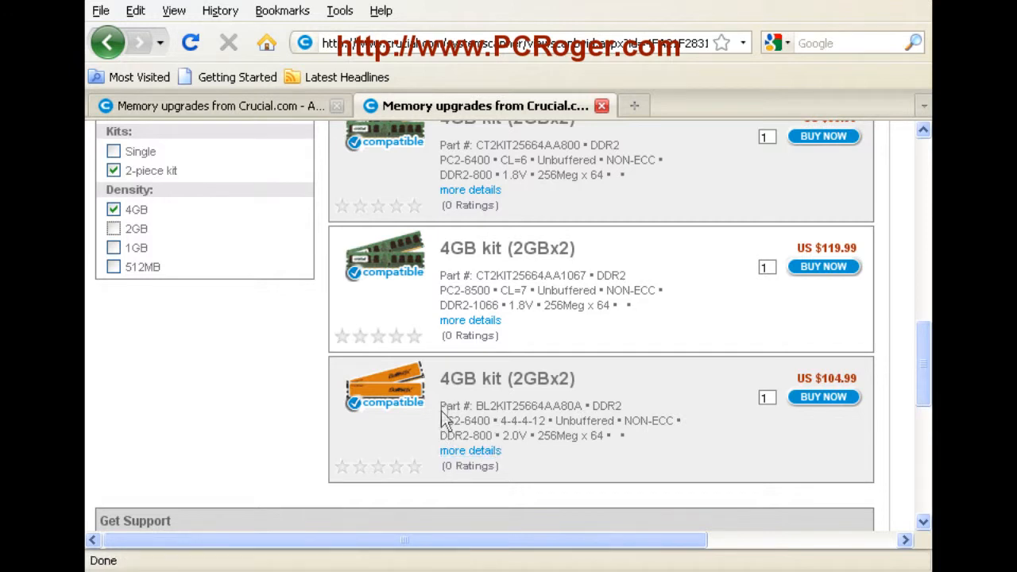
mouse_move(707, 329)
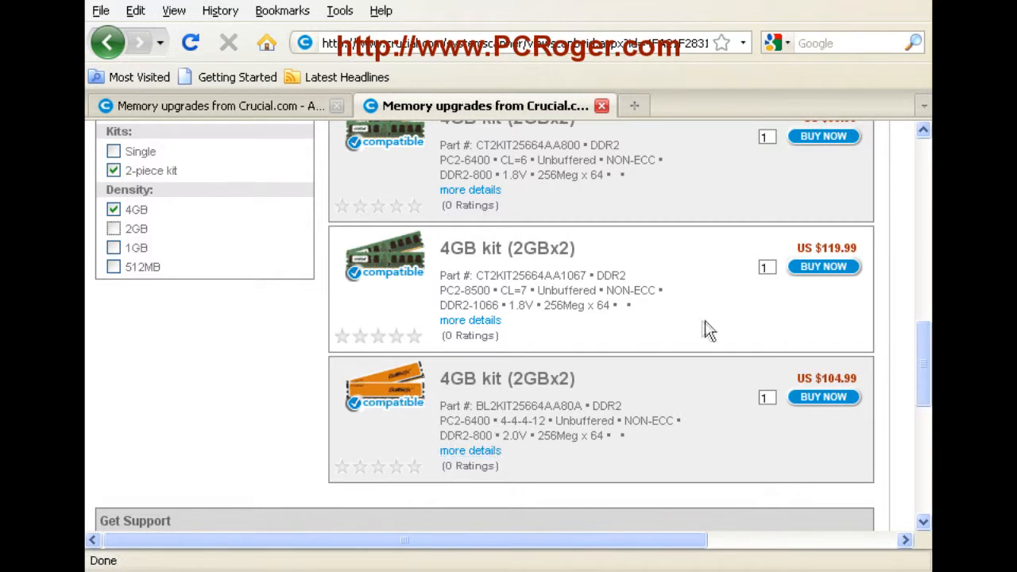
mouse_move(667, 305)
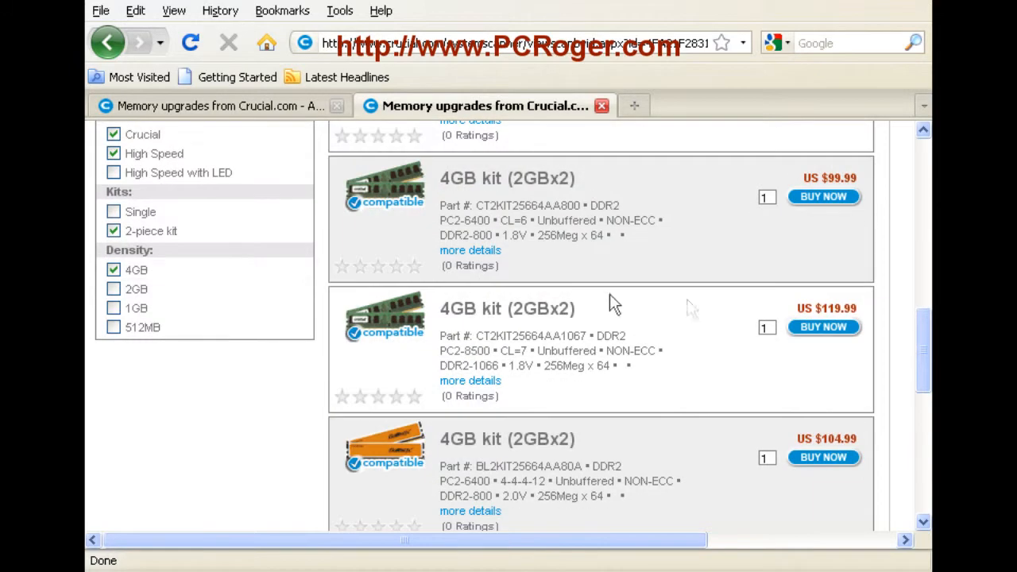
mouse_move(479, 231)
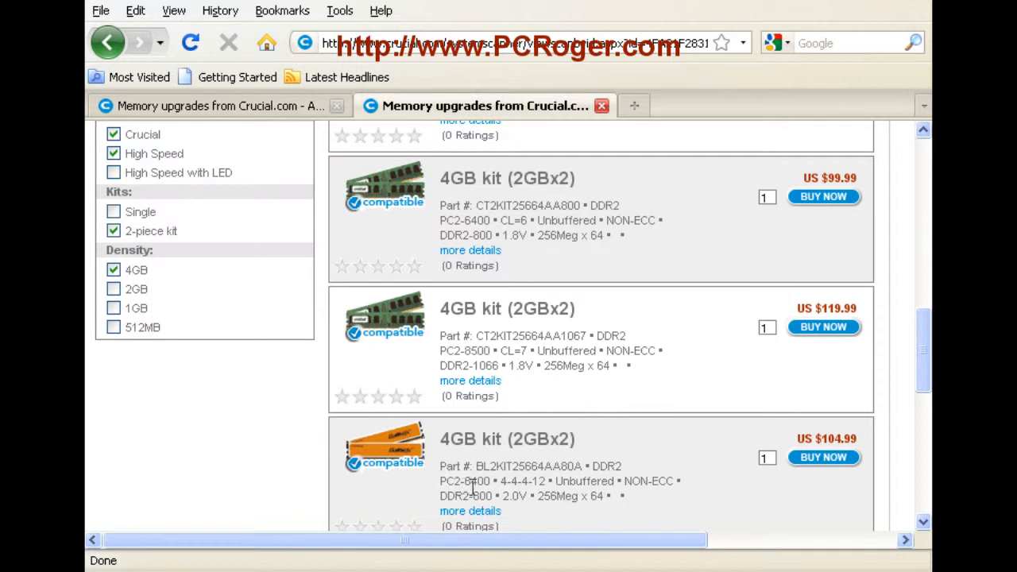
mouse_move(657, 399)
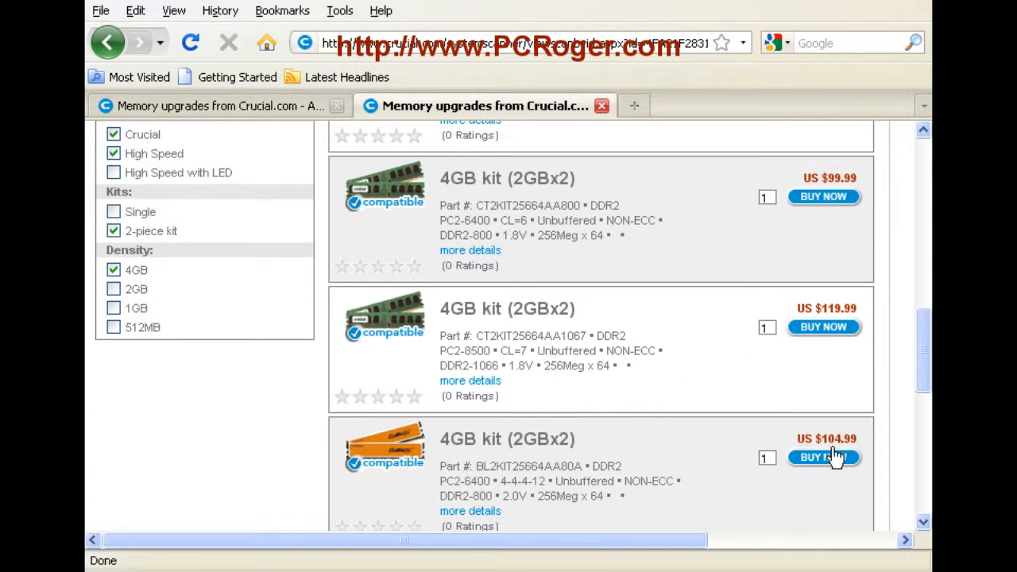
mouse_move(759, 392)
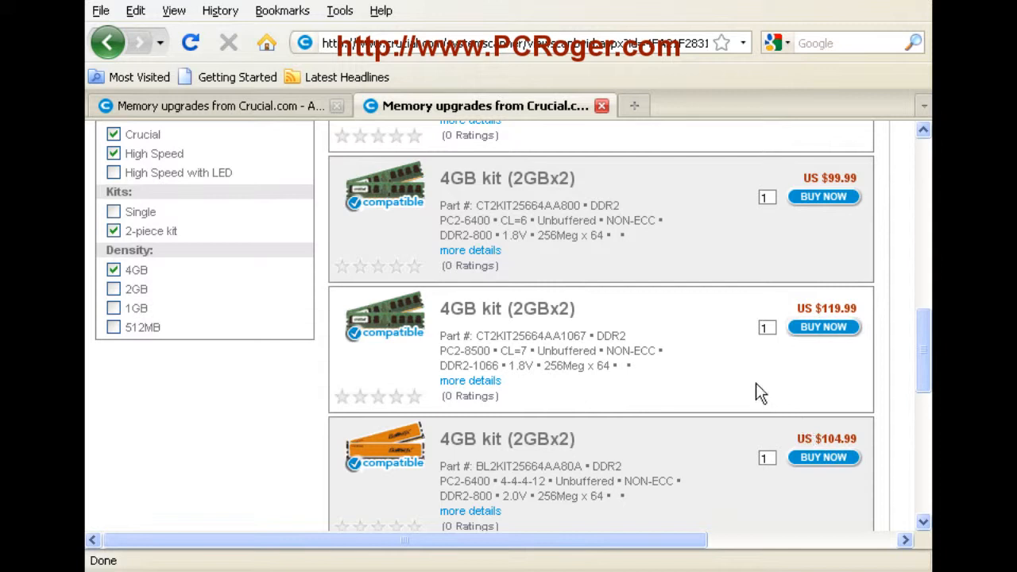
mouse_move(807, 207)
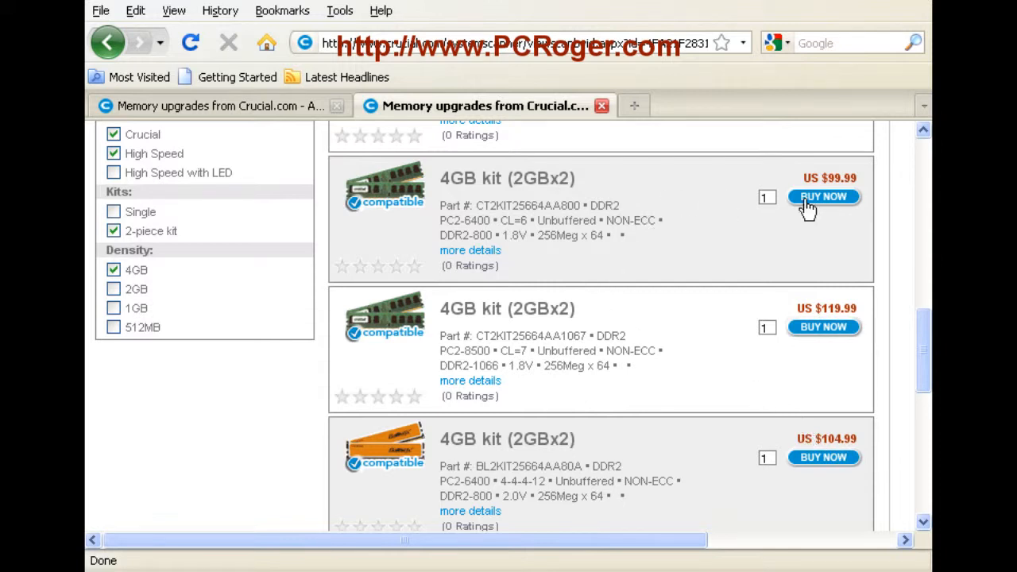
mouse_move(817, 209)
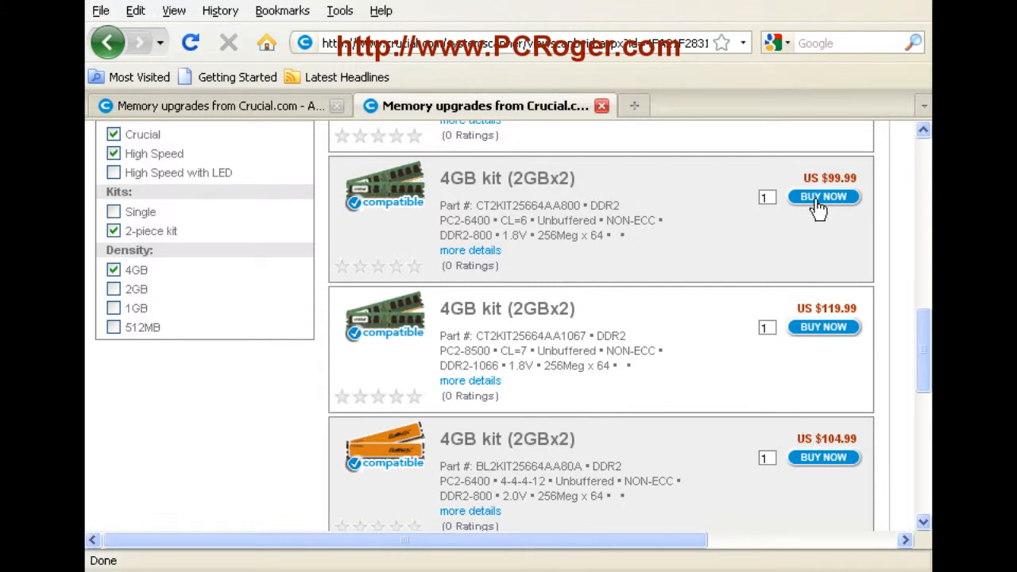
Buy the US $99.99 CT2KIT25664AA800 DDR2-800 4GB kit, opening Crucial Checkout Step 1
left_click(823, 197)
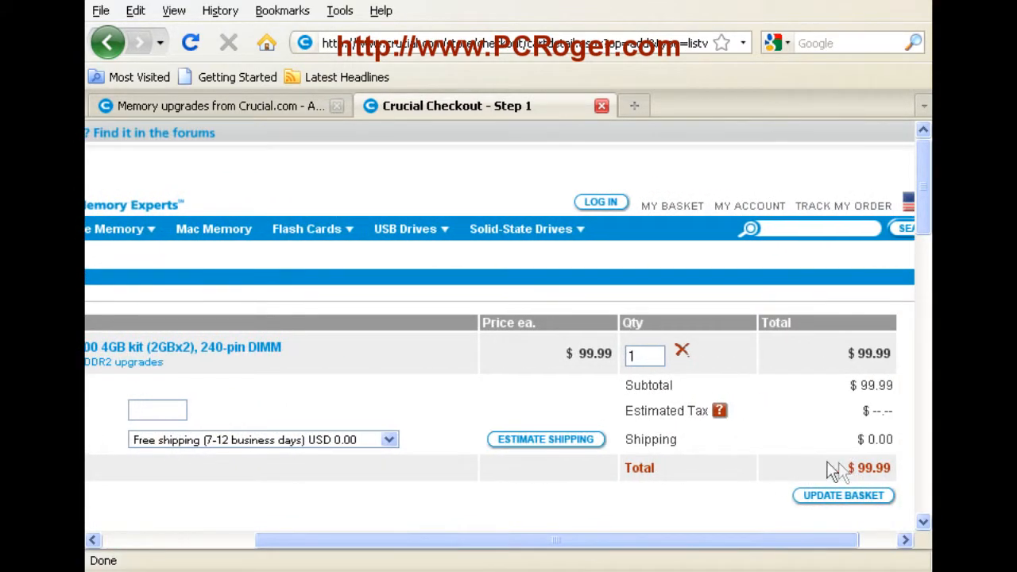
mouse_move(273, 471)
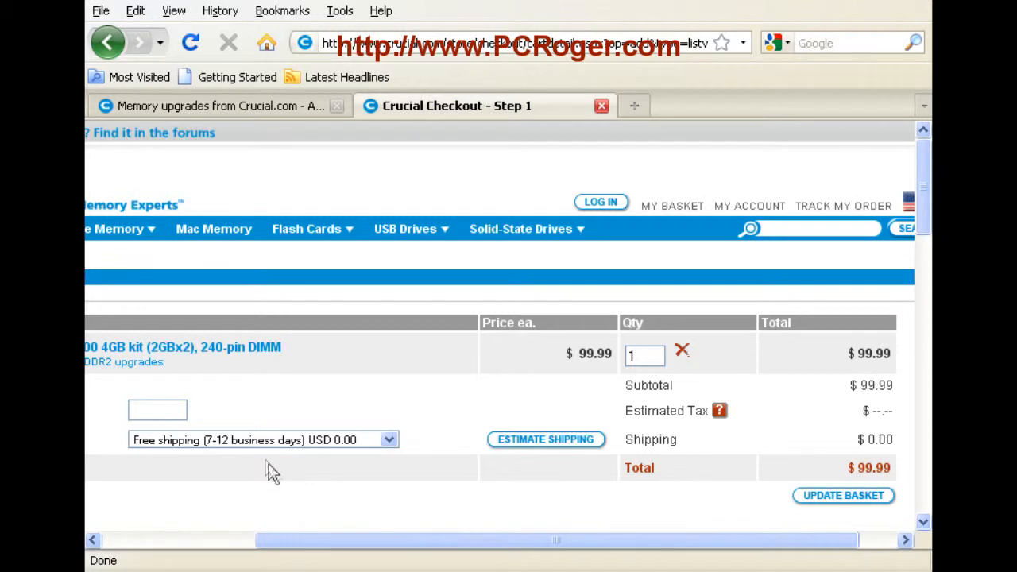
mouse_move(648, 522)
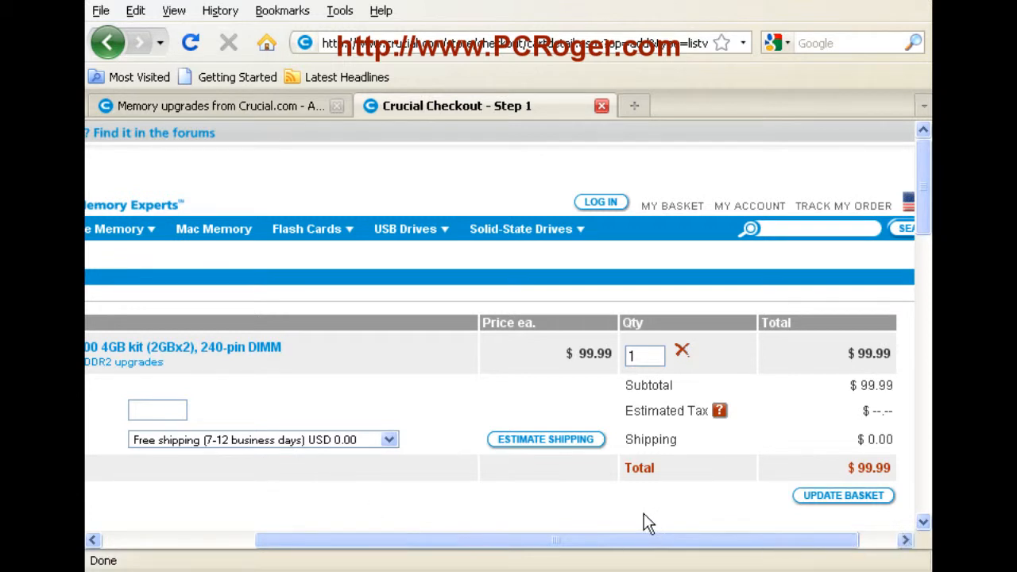
mouse_move(184, 382)
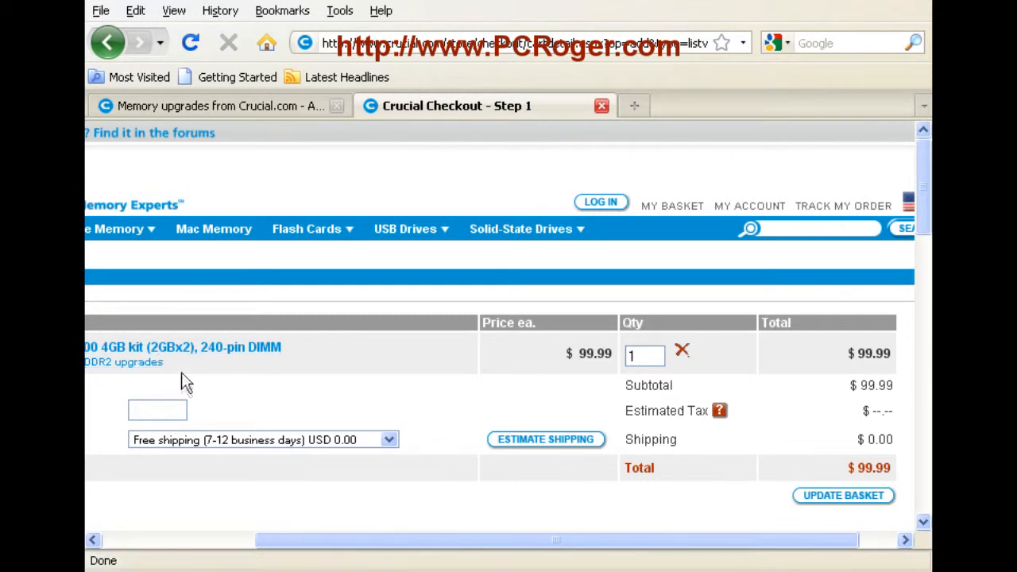
mouse_move(181, 362)
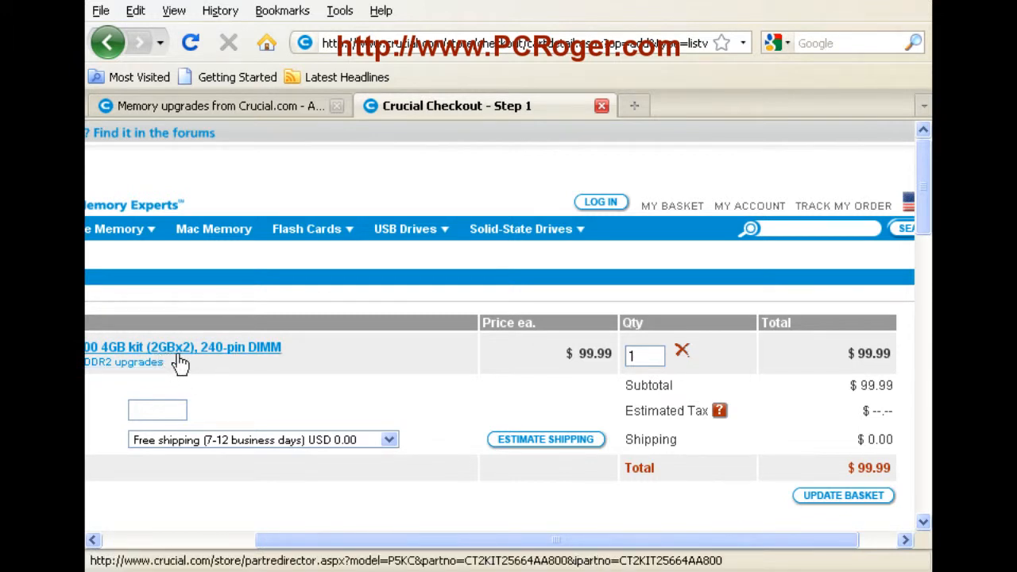
mouse_move(435, 397)
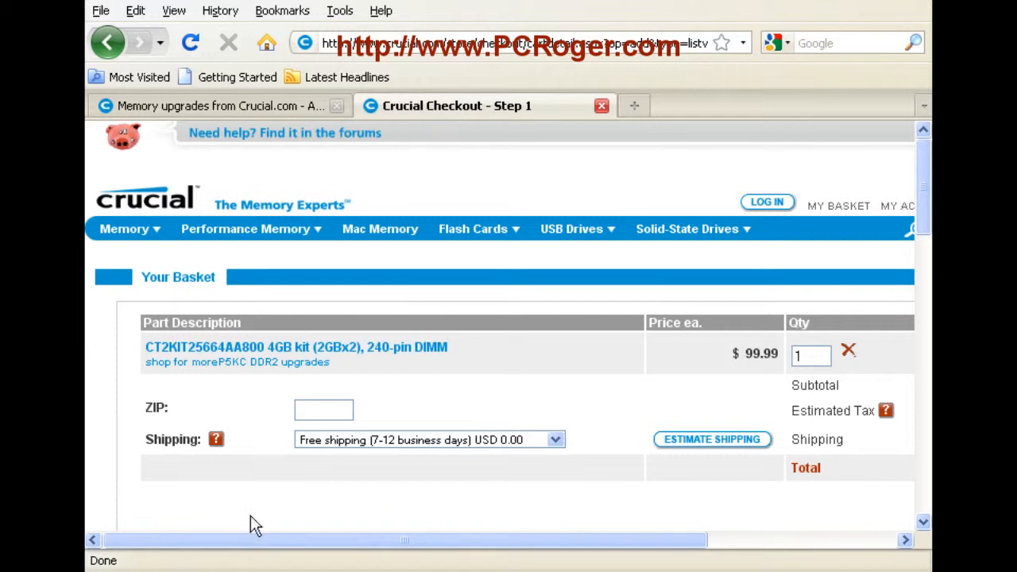
mouse_move(528, 398)
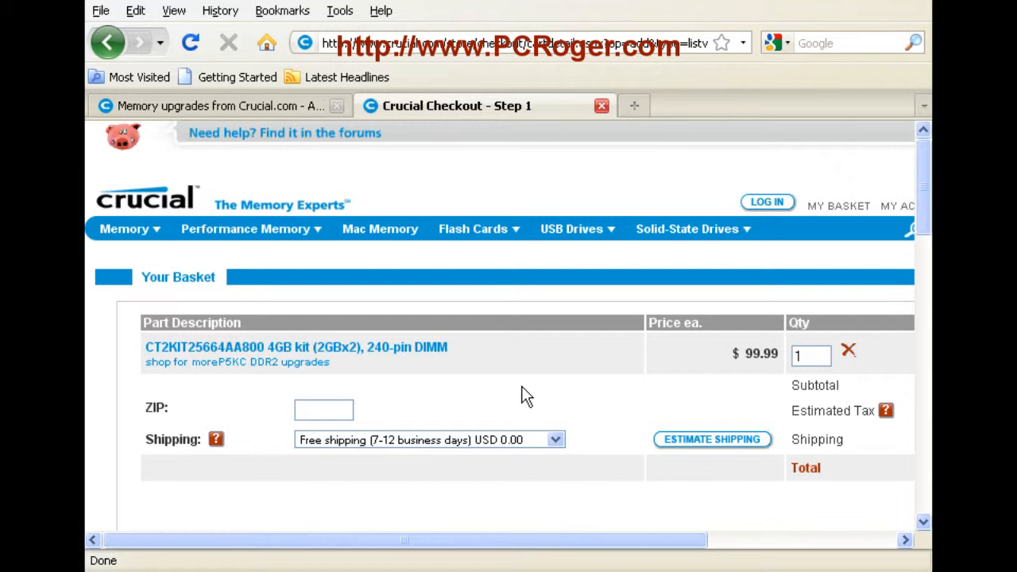
mouse_move(621, 264)
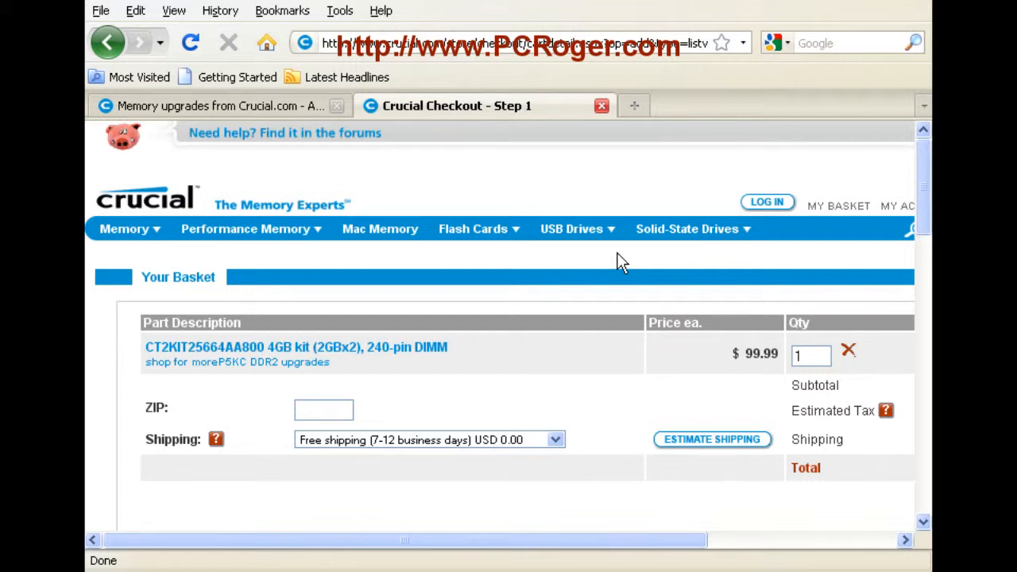
scroll("down", 3)
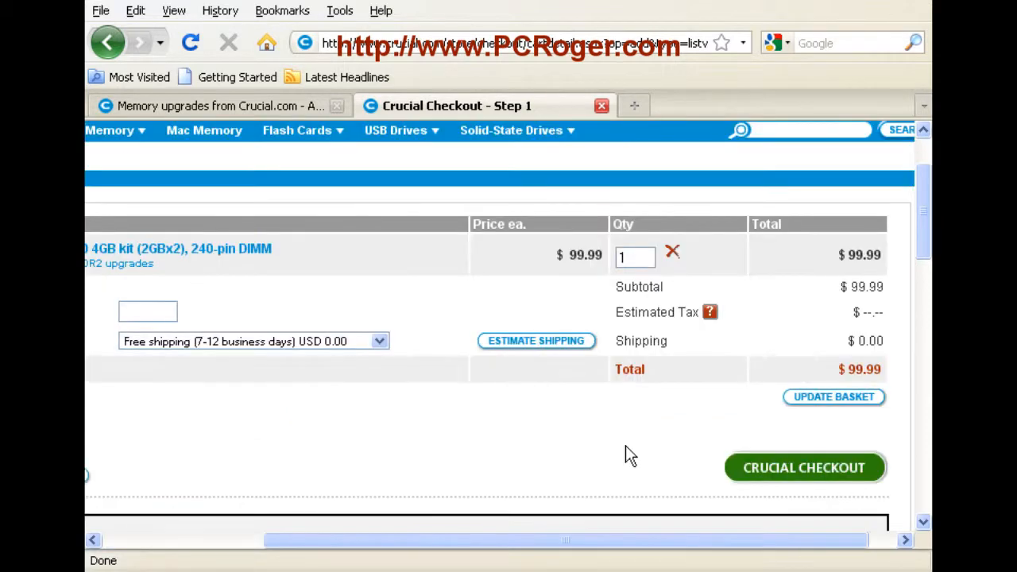